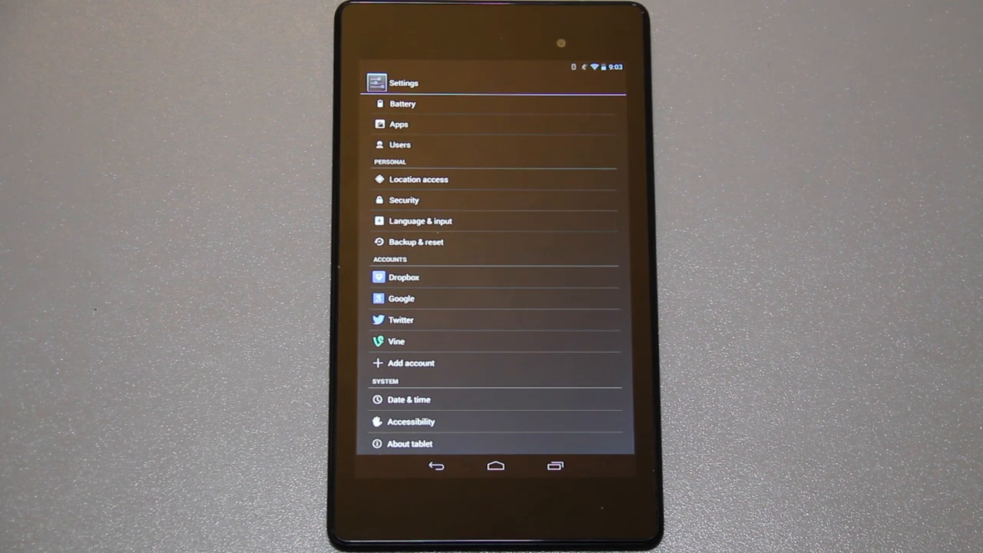
Step: Turn on USB debugging in Developer options and accept the Allow USB debugging prompt
{"action": "left_click", "coordinate": [411, 443]}
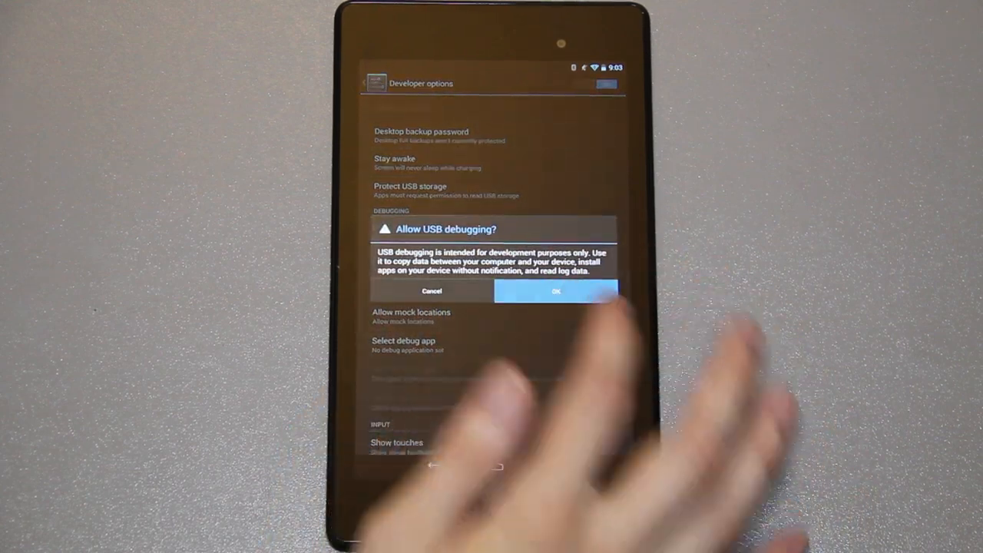
{"action": "left_click", "coordinate": [556, 291]}
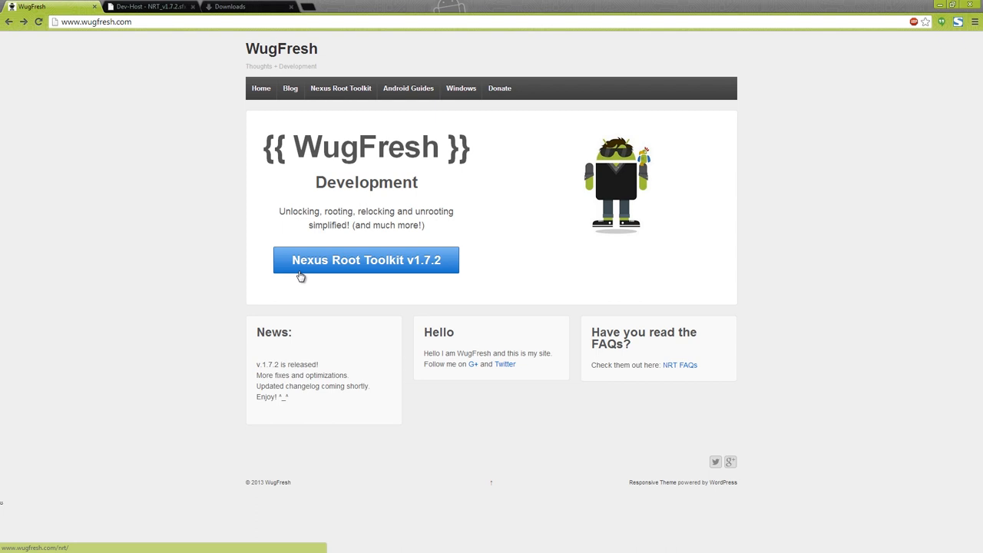
{"action": "mouse_move", "coordinate": [321, 263]}
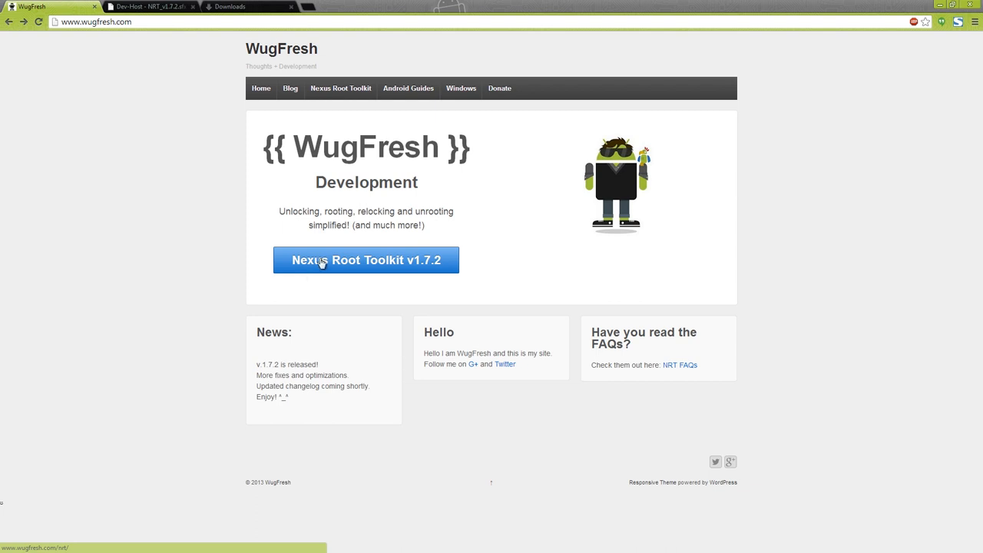
{"action": "mouse_move", "coordinate": [364, 265]}
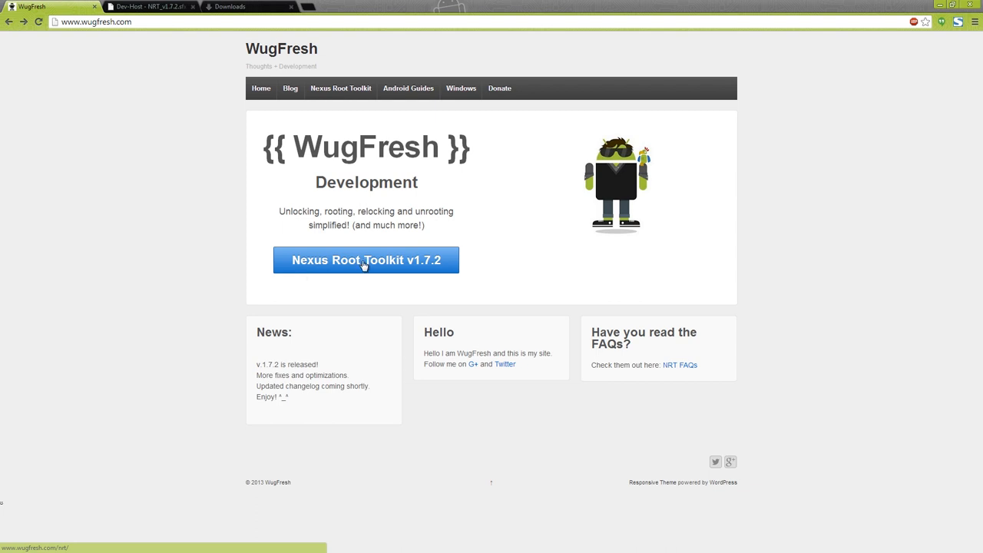
Step: Open the Nexus Root Toolkit v1.7.2 page and scroll down to its download links
{"action": "left_click", "coordinate": [366, 259]}
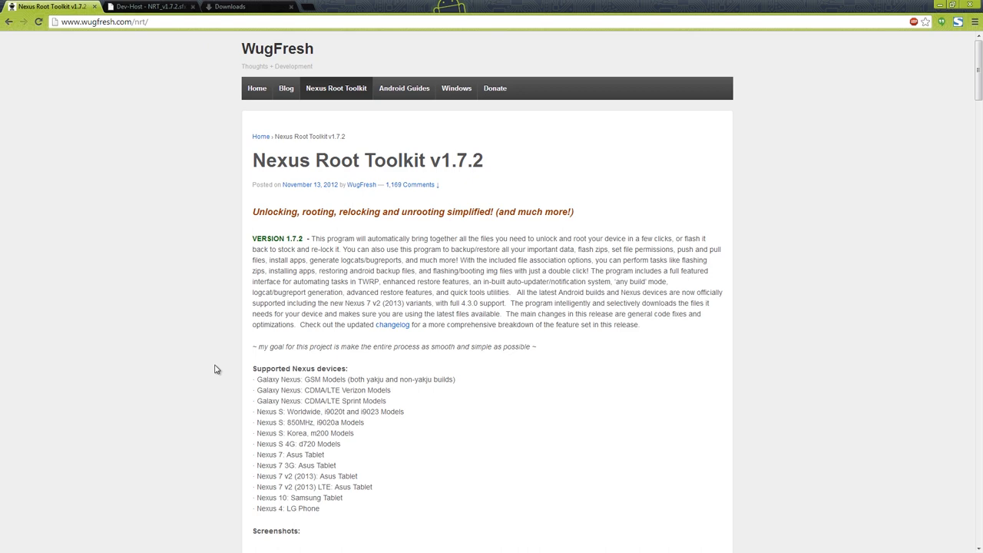
{"action": "scroll", "scroll_direction": "down", "scroll_amount": 3}
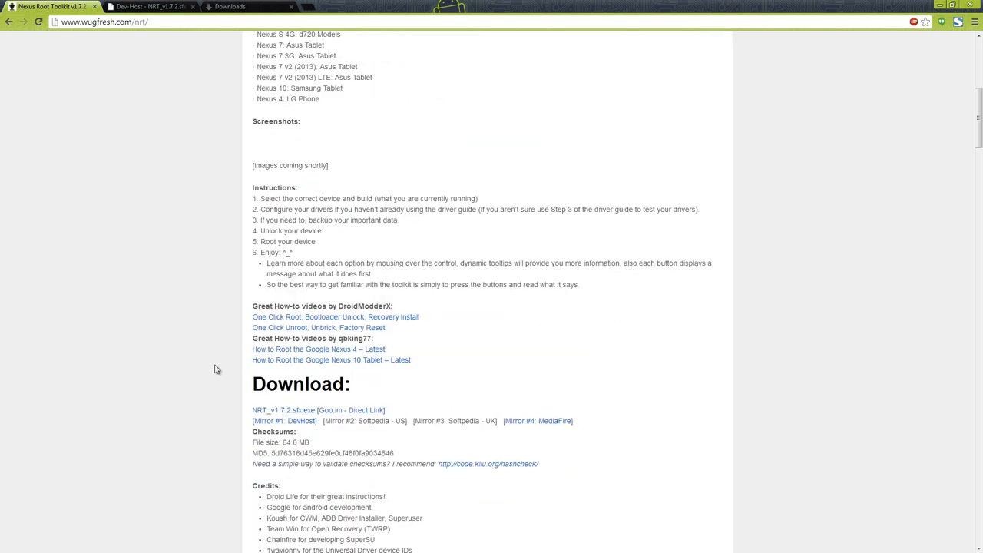
{"action": "scroll", "scroll_direction": "down", "scroll_amount": 3}
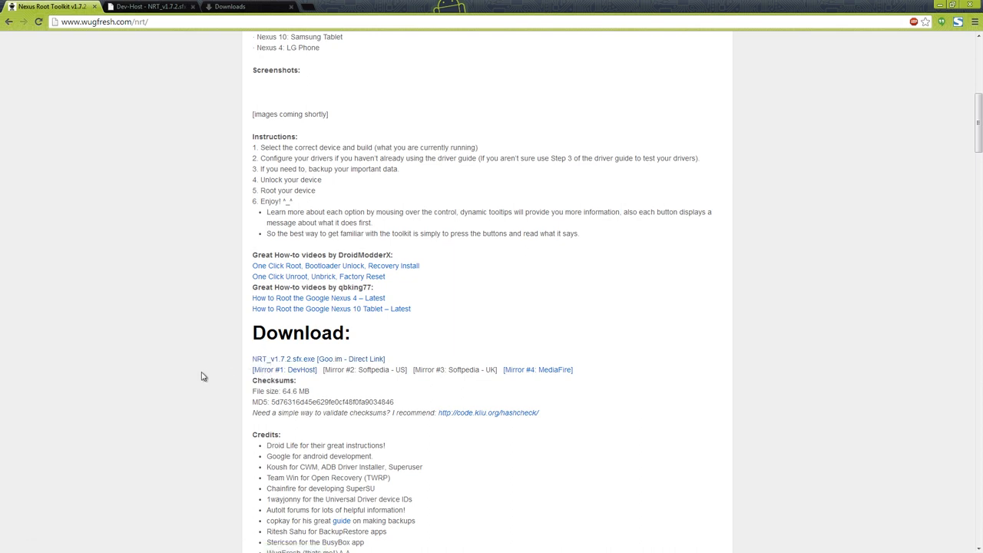
{"action": "mouse_move", "coordinate": [263, 382]}
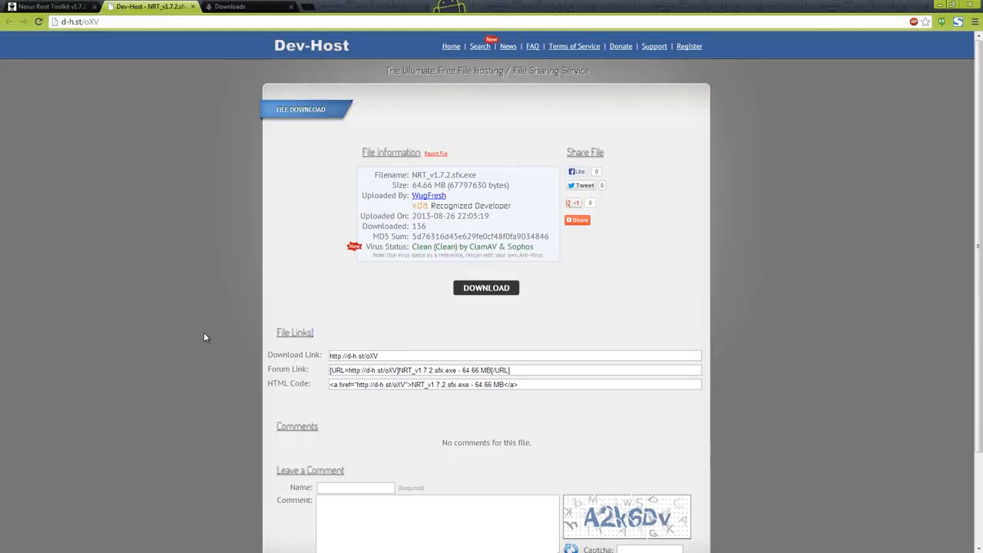
{"action": "mouse_move", "coordinate": [483, 271]}
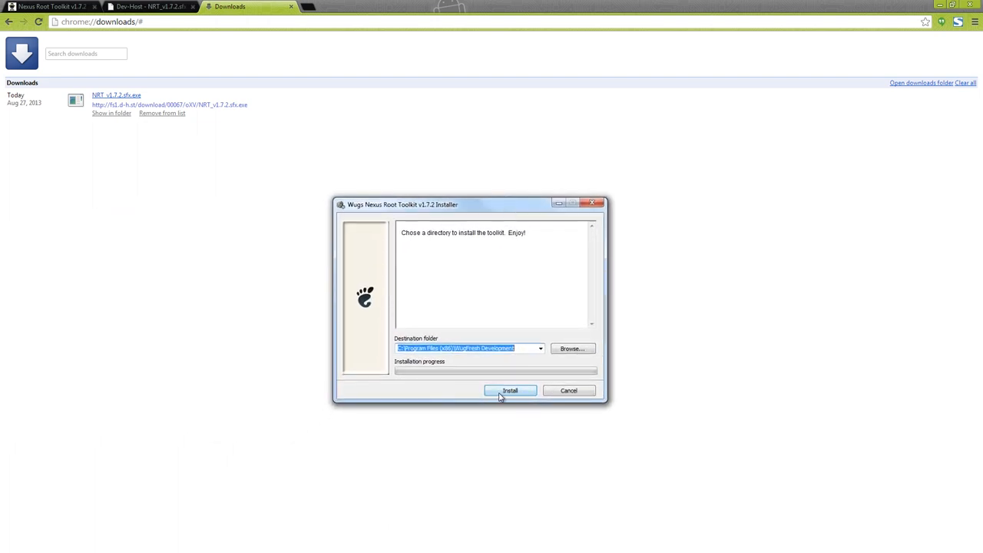
Step: Install NRT_v1.7.2.sfx.exe into its default destination folder
{"action": "left_click", "coordinate": [511, 391]}
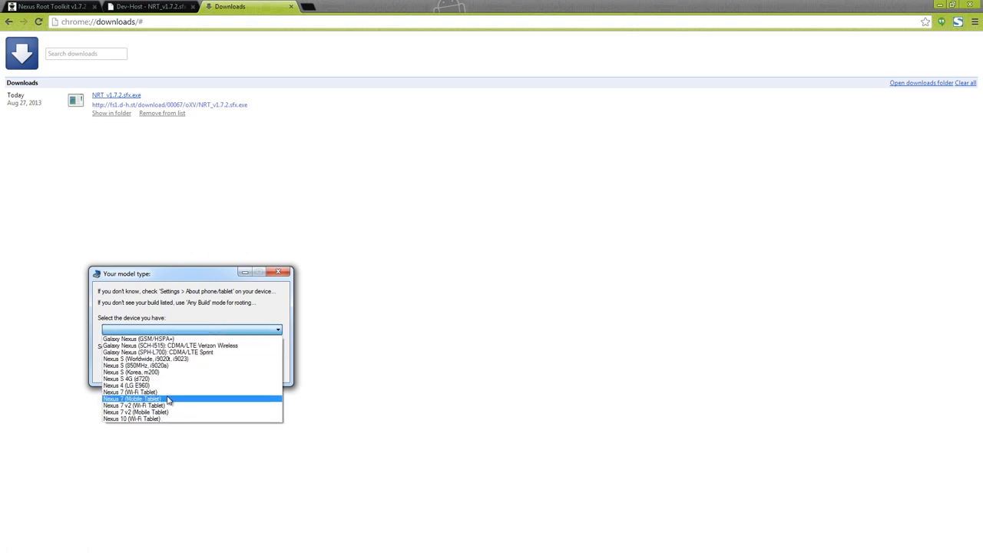
Step: Select Nexus 7 v2 (Wi-Fi Tablet) with build JSS15Q and move the USB debugging help aside
{"action": "left_click", "coordinate": [134, 407]}
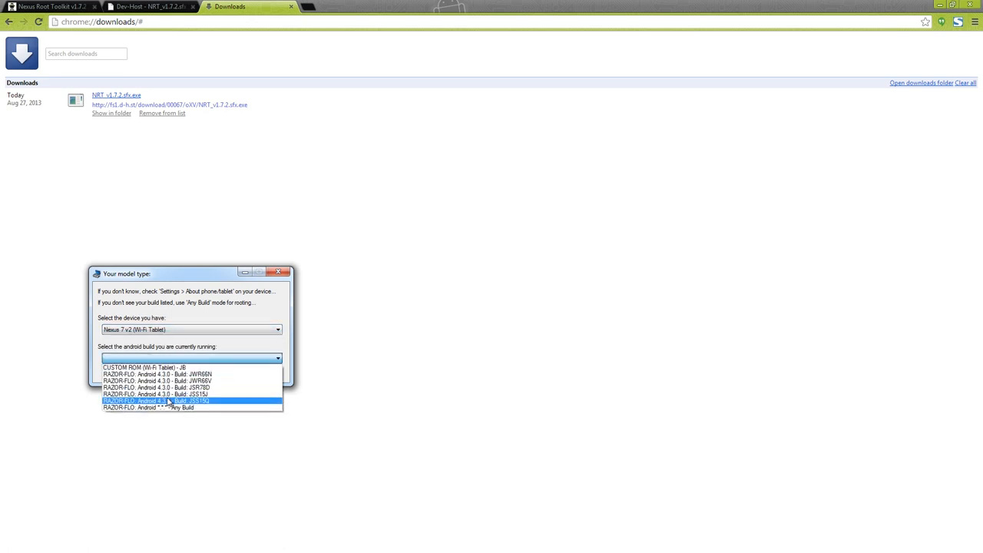
{"action": "left_click", "coordinate": [153, 401]}
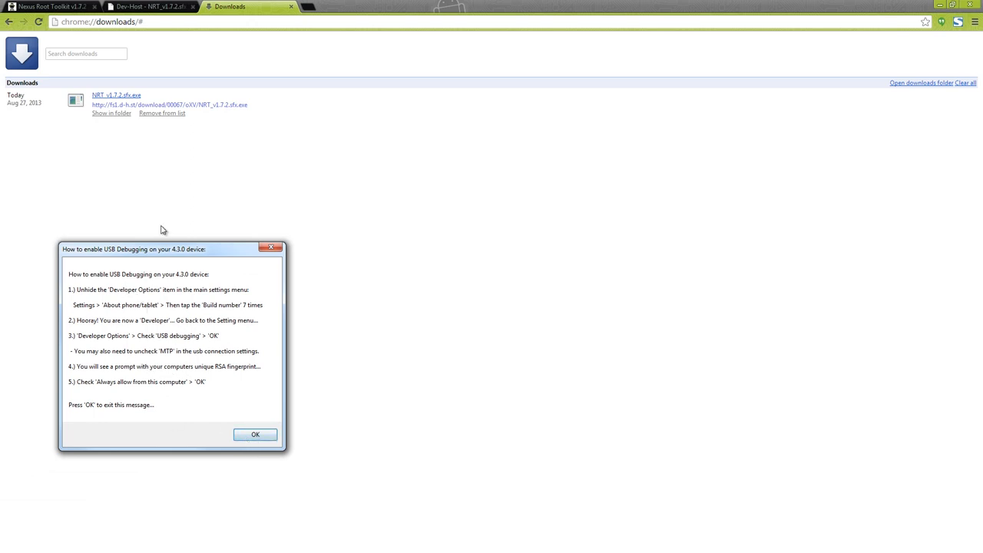
{"action": "left_click_drag", "start_coordinate": [134, 249], "coordinate": [108, 224]}
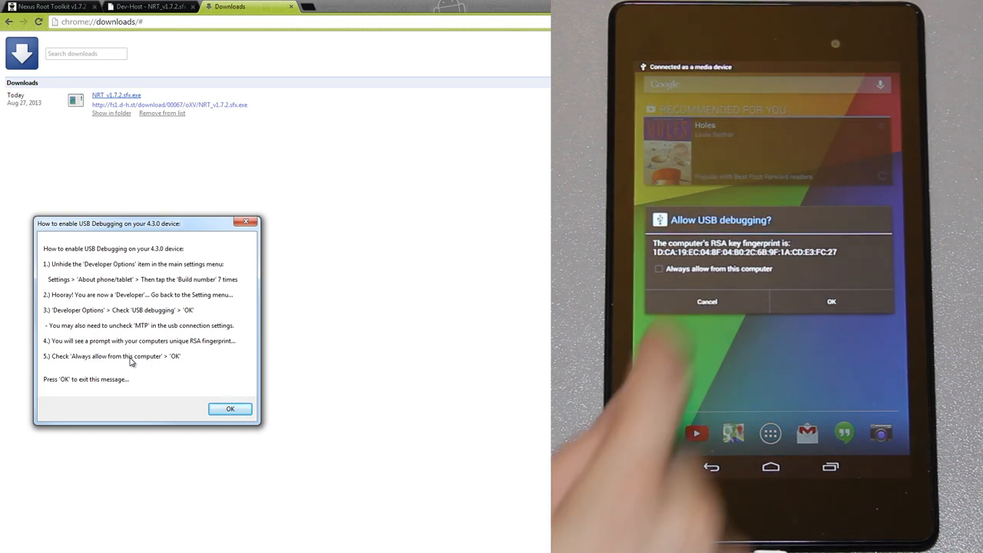
Step: Dismiss the USB debugging help, close the failed boot image download, and choose manual download
{"action": "left_click", "coordinate": [831, 302]}
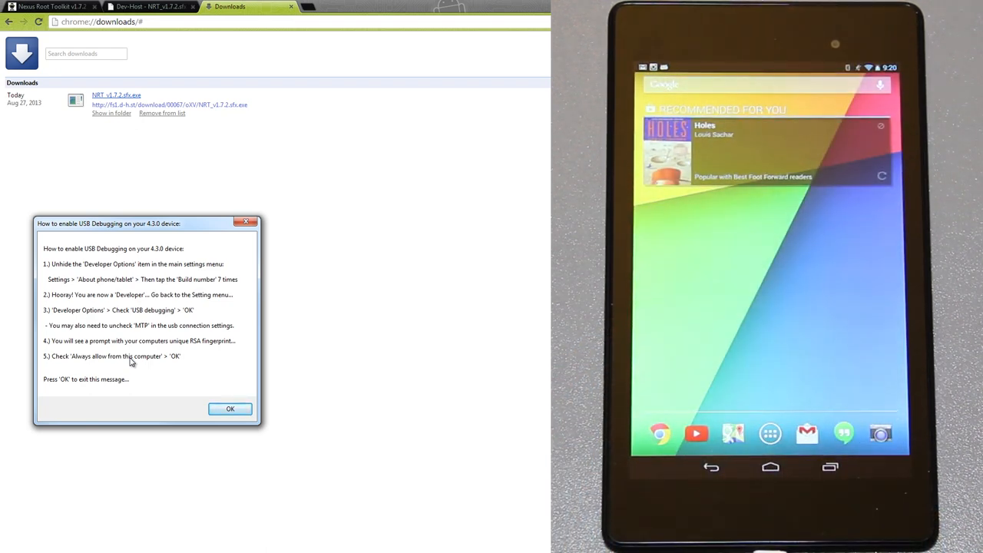
{"action": "left_click", "coordinate": [230, 409]}
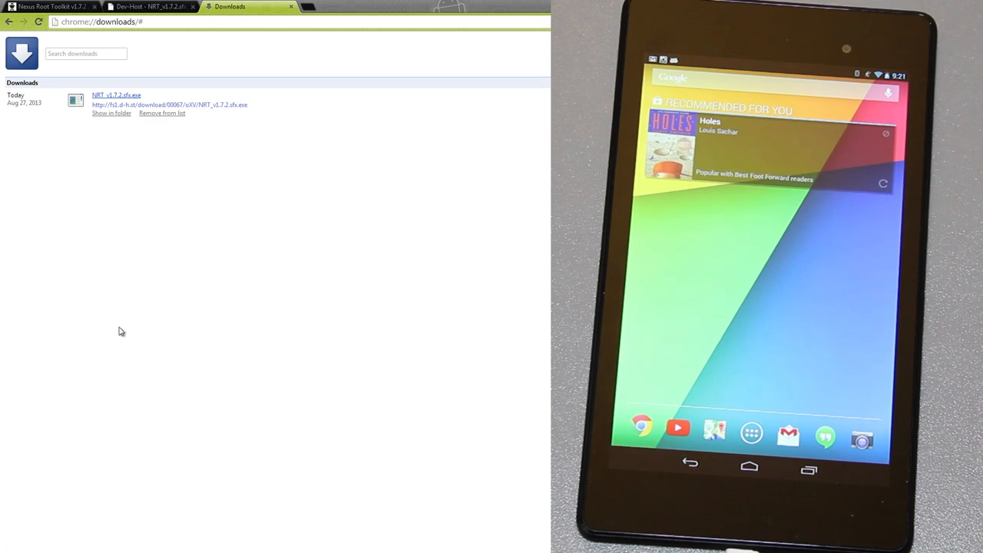
{"action": "mouse_move", "coordinate": [116, 335]}
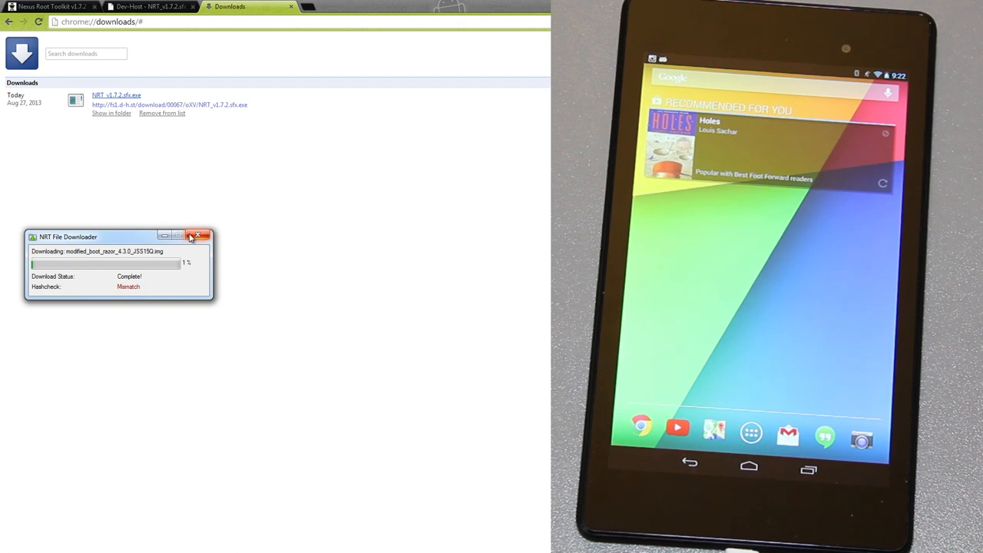
{"action": "left_click", "coordinate": [202, 234]}
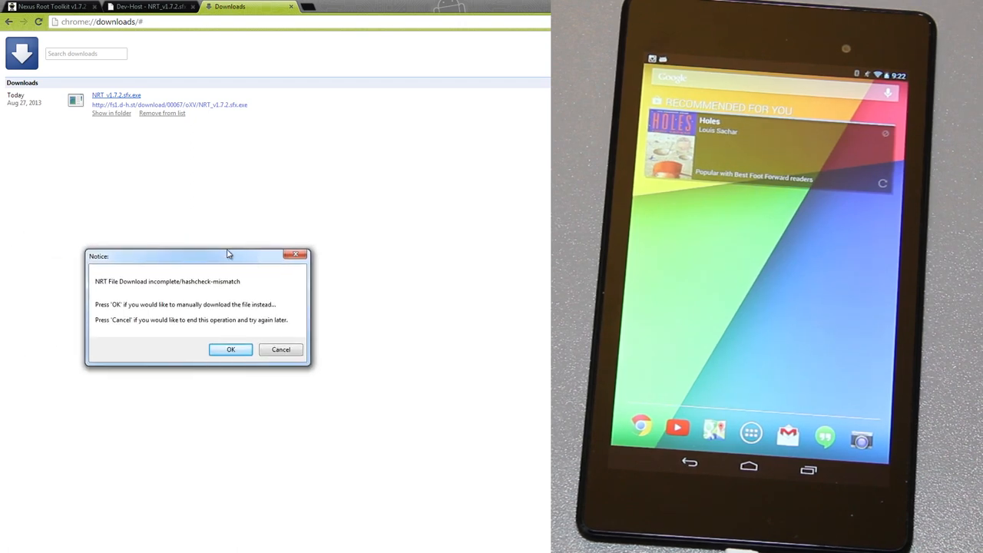
{"action": "left_click_drag", "start_coordinate": [229, 256], "coordinate": [132, 225]}
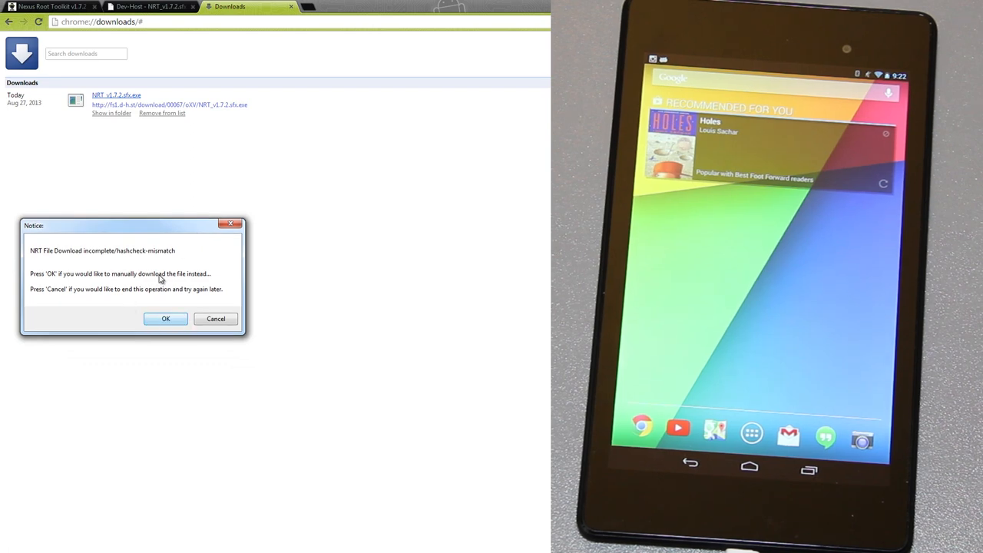
{"action": "left_click", "coordinate": [165, 319]}
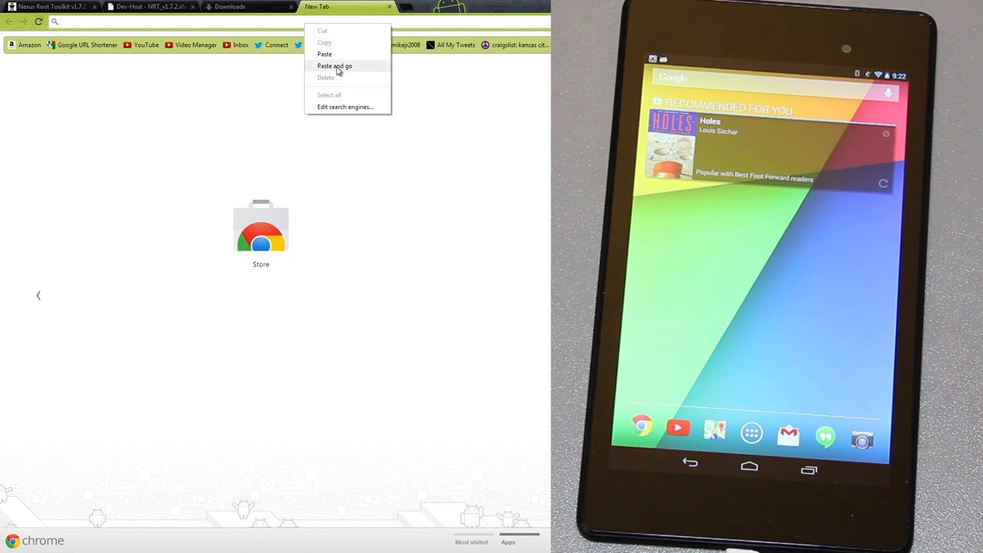
Step: Download modified_boot_razor_4.3.0_JSS15Q.img from the pasted Goo.im link, then return to the toolkit
{"action": "left_click", "coordinate": [335, 66]}
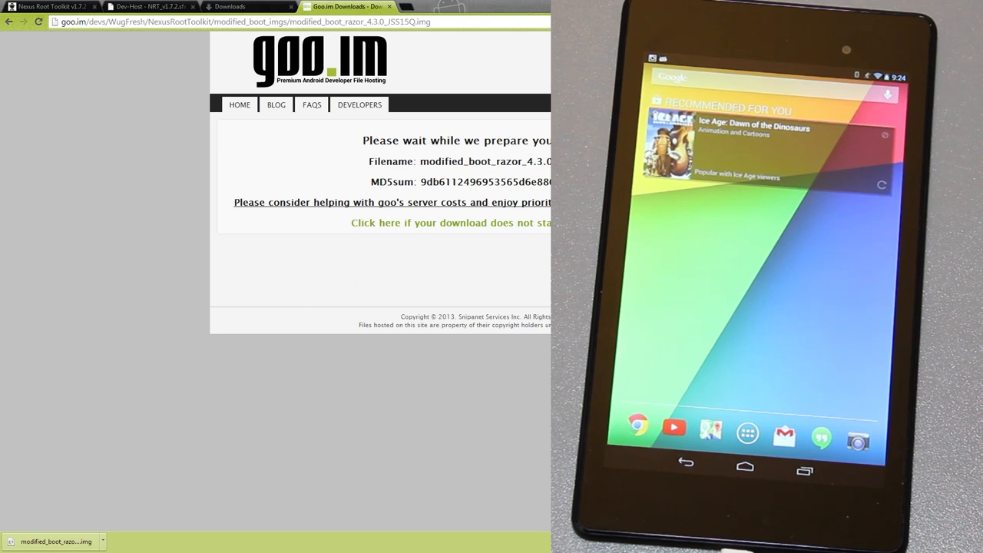
{"action": "left_click", "coordinate": [228, 6]}
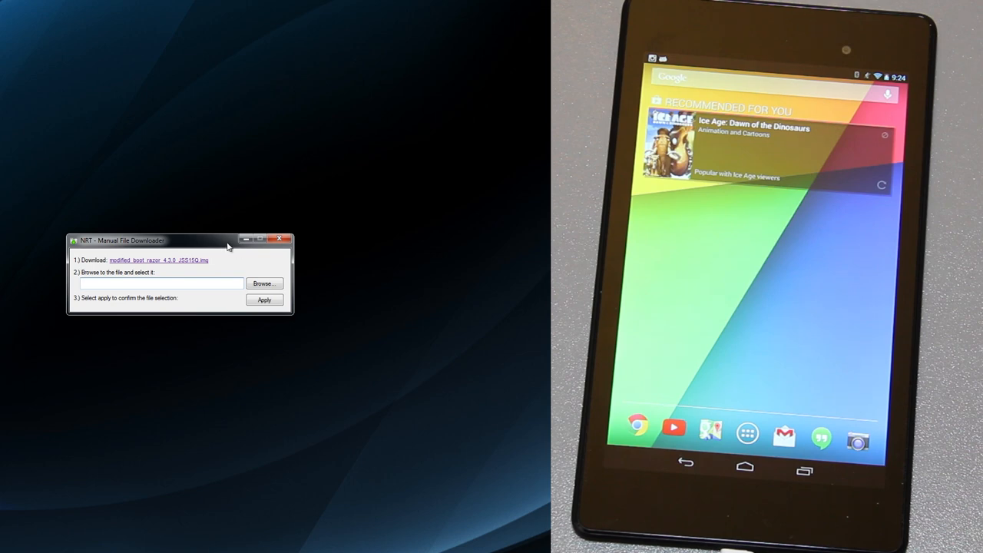
Step: Supply the downloaded boot image and accept the TWRP recovery download, moving its failure notice aside
{"action": "left_click", "coordinate": [264, 283]}
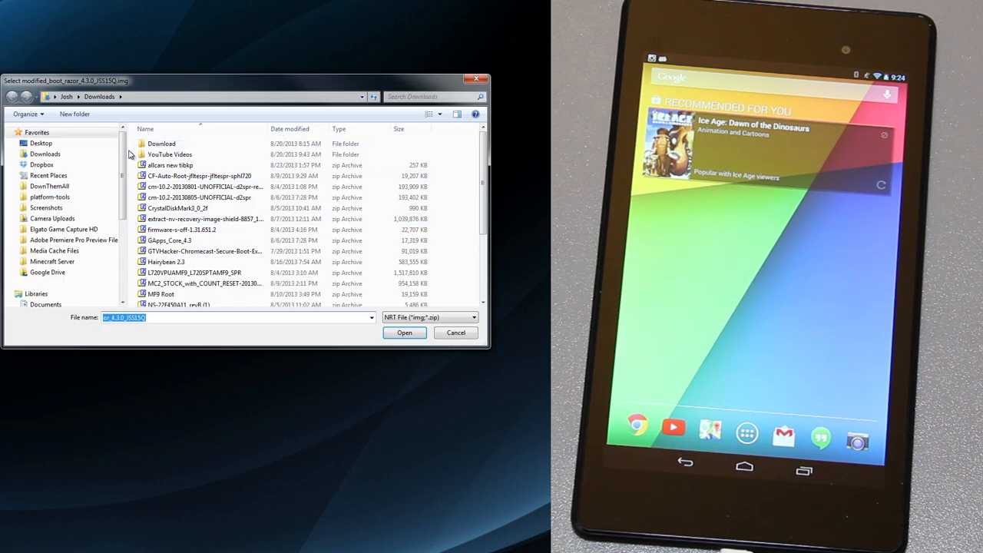
{"action": "left_click", "coordinate": [41, 143]}
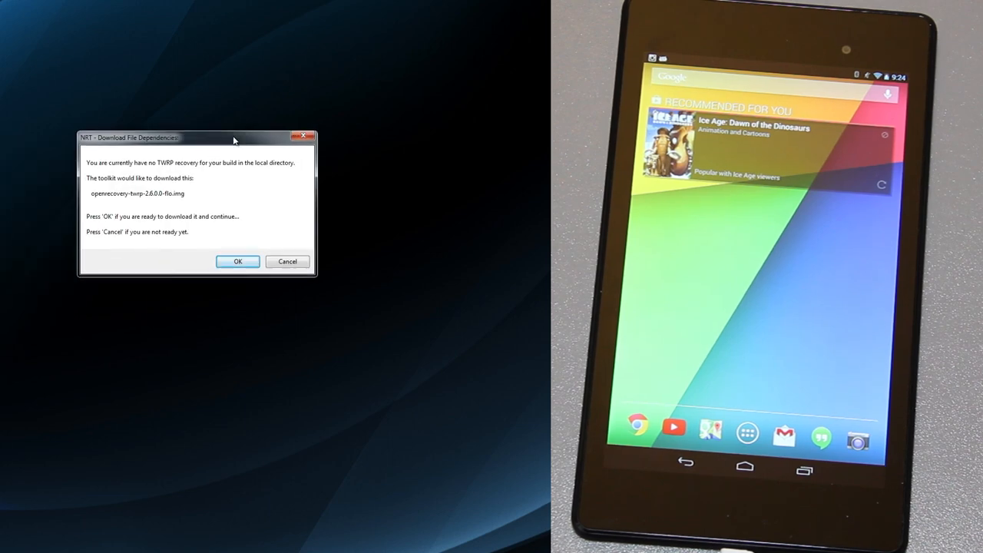
{"action": "left_click", "coordinate": [238, 261]}
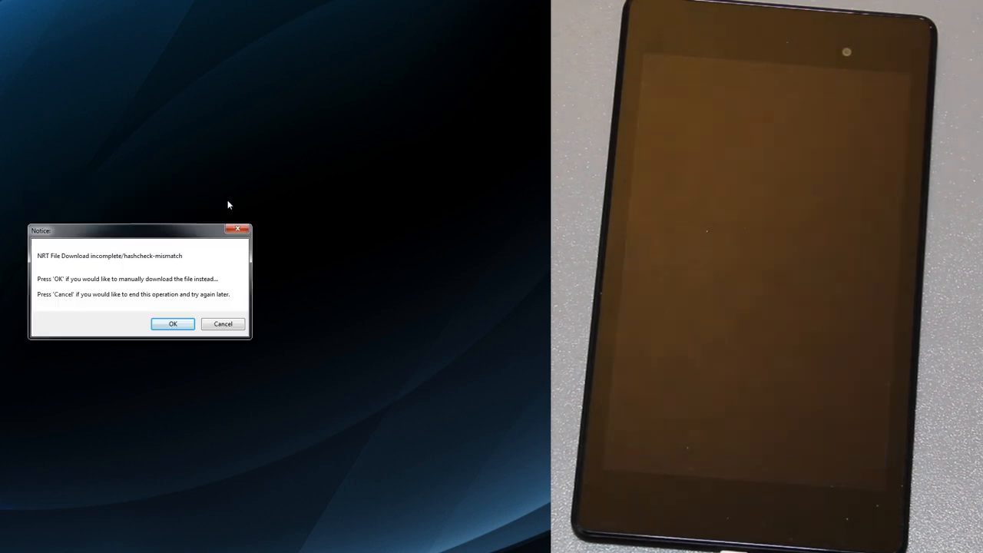
{"action": "left_click_drag", "start_coordinate": [140, 231], "coordinate": [153, 178]}
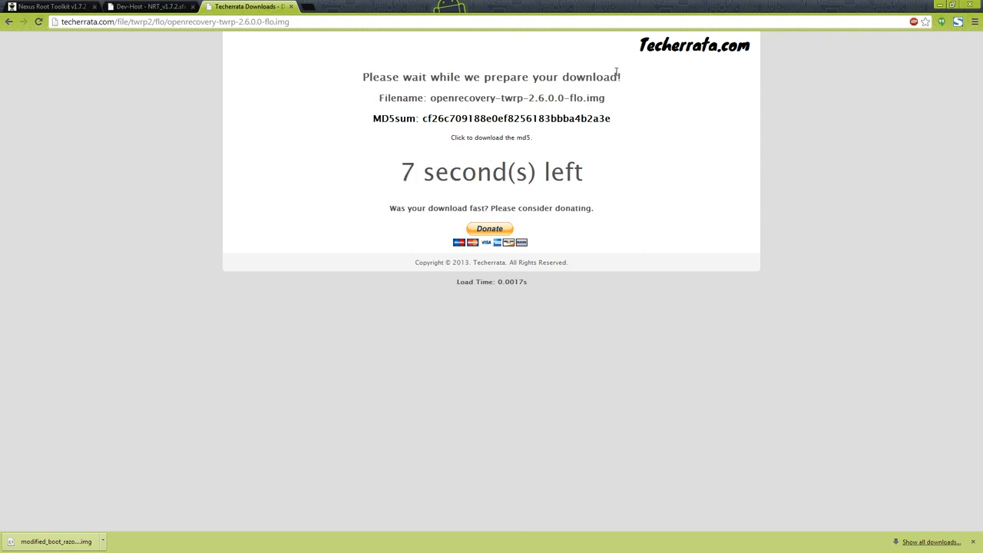
{"action": "mouse_move", "coordinate": [556, 112]}
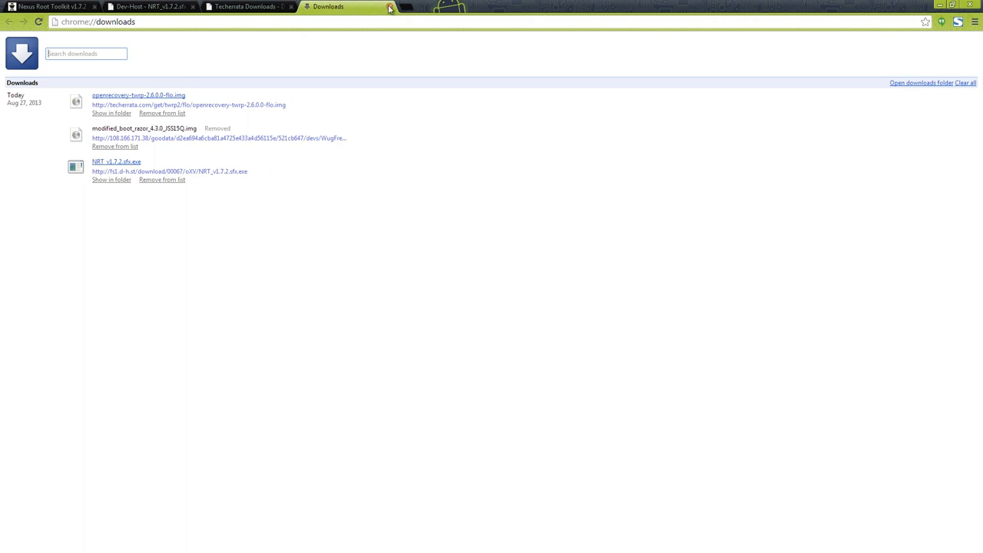
Step: Close the Downloads tab and manually supply openrecovery-twrp-2.6.0.0-flo.img after the hashcheck mismatch
{"action": "left_click", "coordinate": [142, 6]}
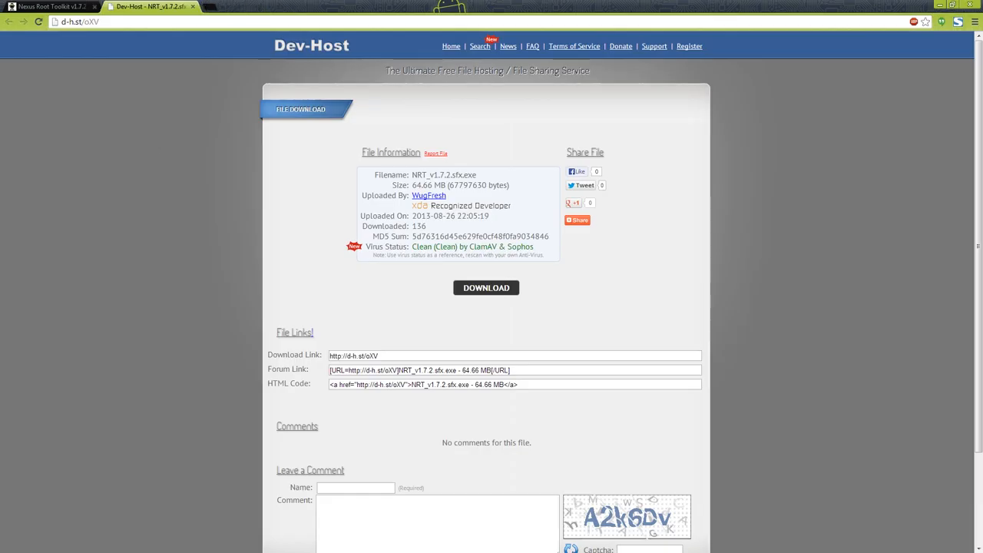
{"action": "left_click", "coordinate": [486, 287]}
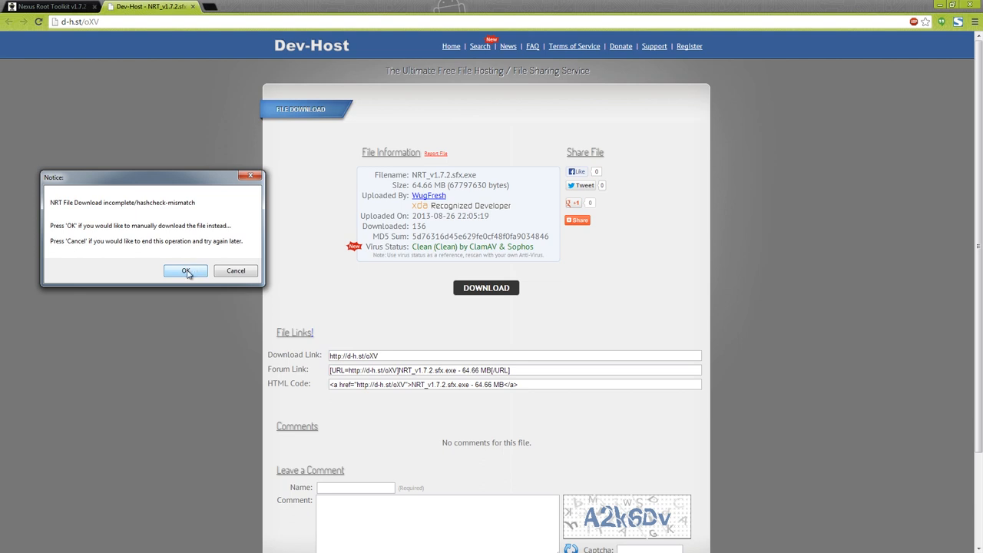
{"action": "left_click", "coordinate": [186, 271]}
{"action": "type", "text": "op"}
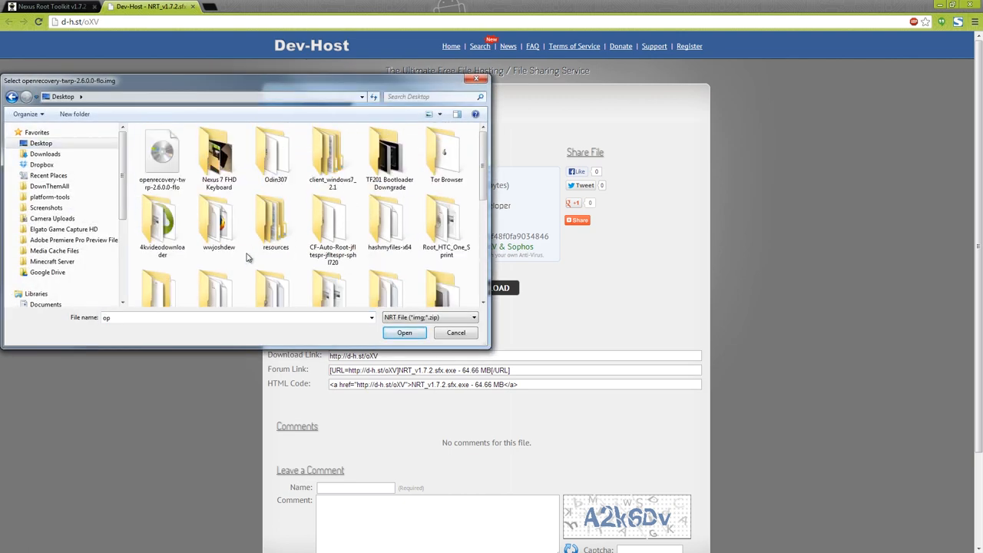
{"action": "left_click", "coordinate": [161, 154]}
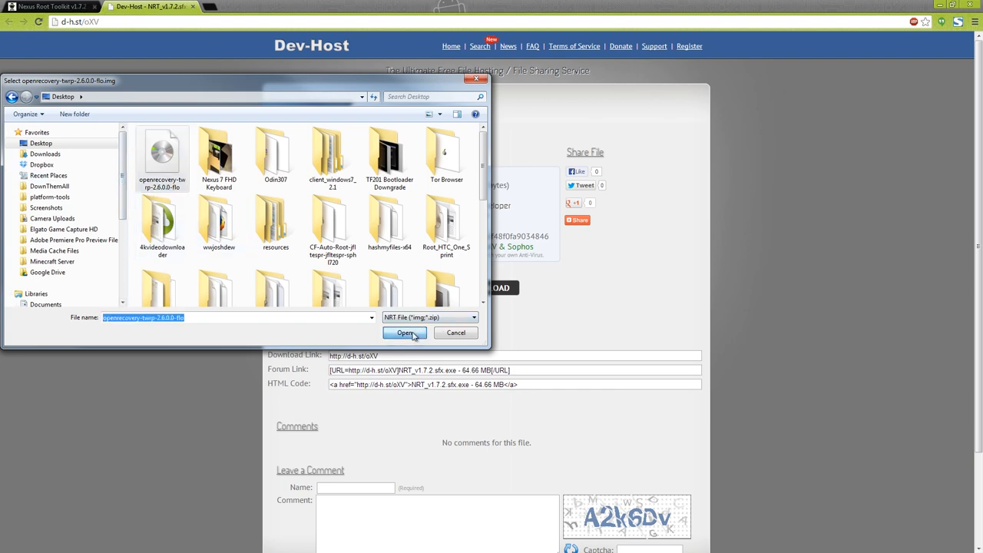
{"action": "left_click", "coordinate": [404, 332]}
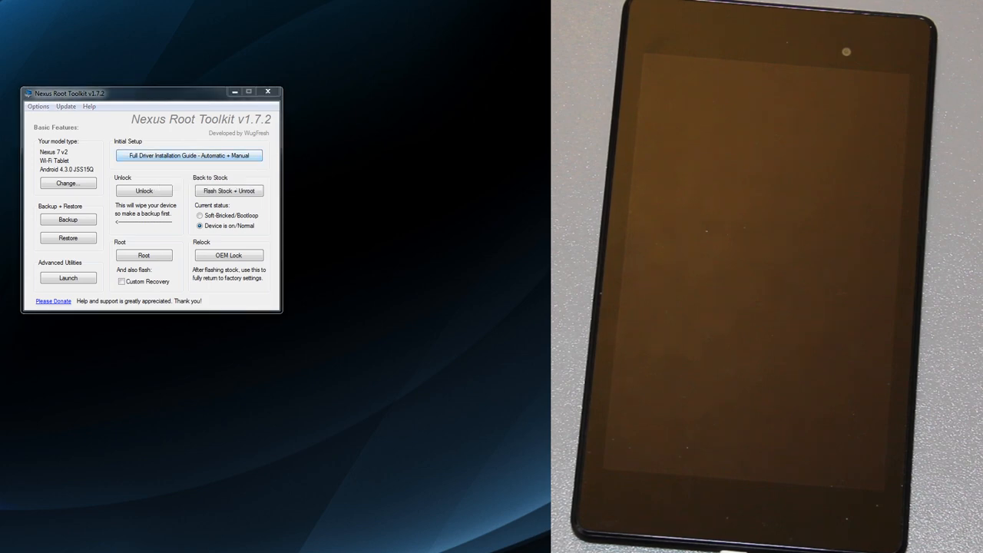
{"action": "left_click", "coordinate": [187, 155]}
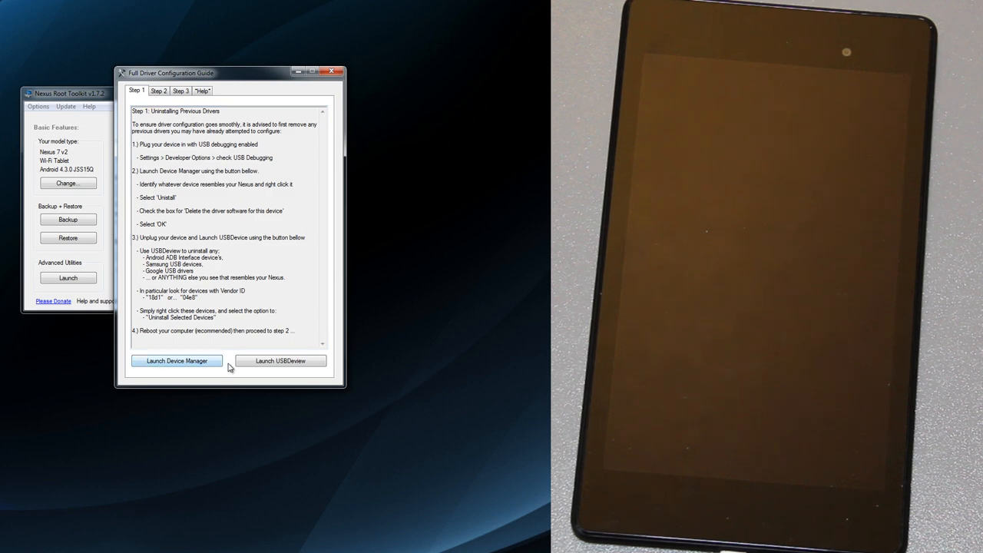
Step: Advance the driver guide from Step 2 to Step 3
{"action": "left_click", "coordinate": [159, 102]}
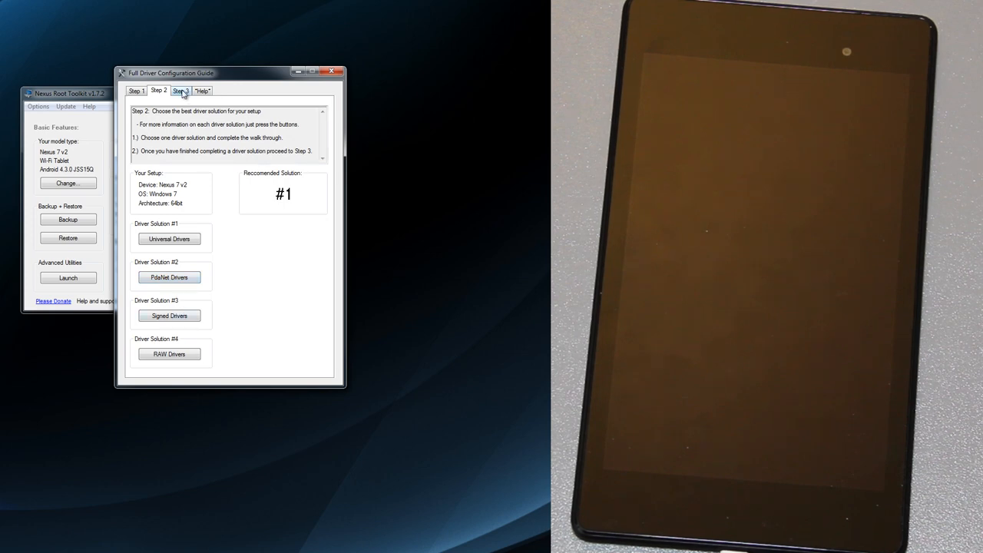
{"action": "left_click", "coordinate": [180, 91]}
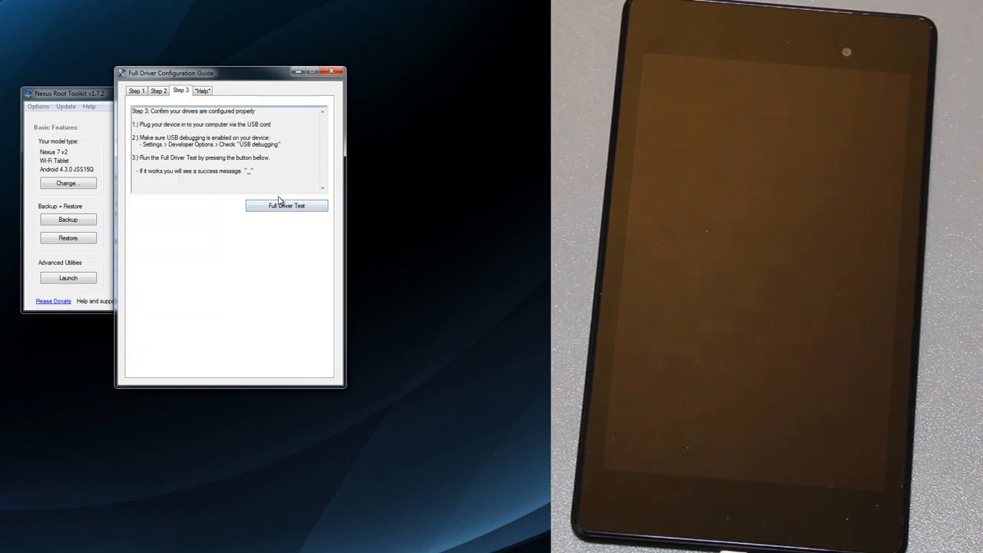
Step: Run the full driver test, dismiss the bootloader driver notice, and acknowledge the Success message
{"action": "left_click", "coordinate": [286, 205]}
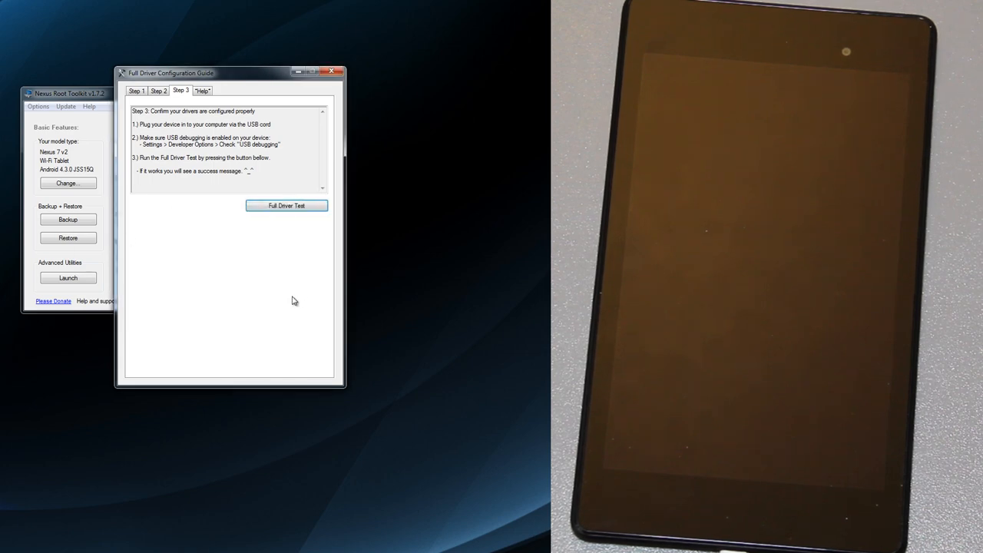
{"action": "left_click", "coordinate": [286, 205]}
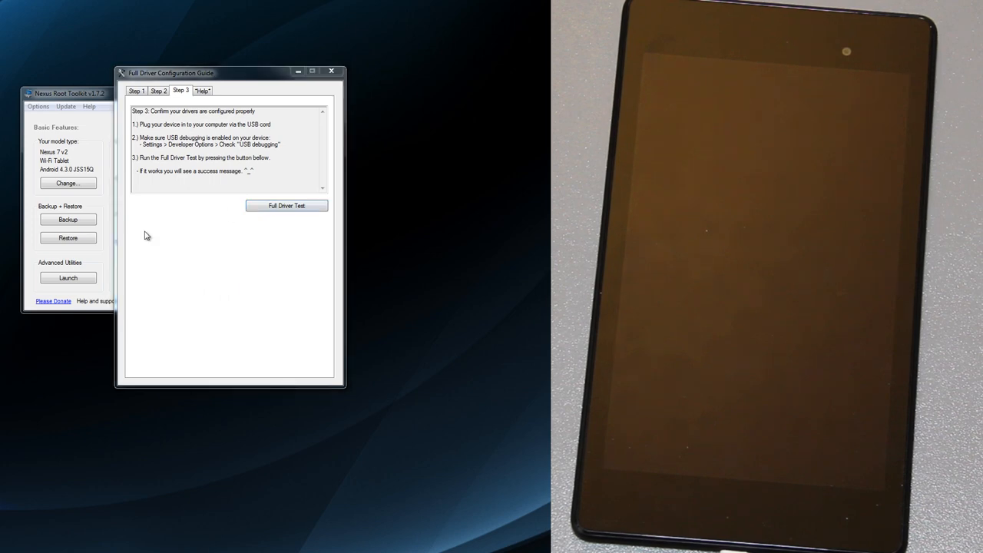
{"action": "left_click", "coordinate": [286, 205]}
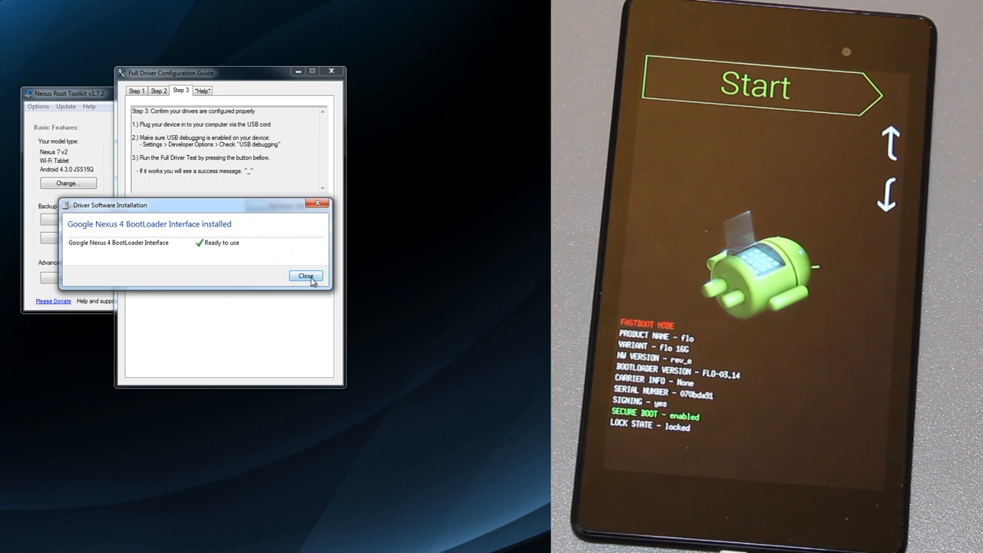
{"action": "left_click", "coordinate": [304, 275]}
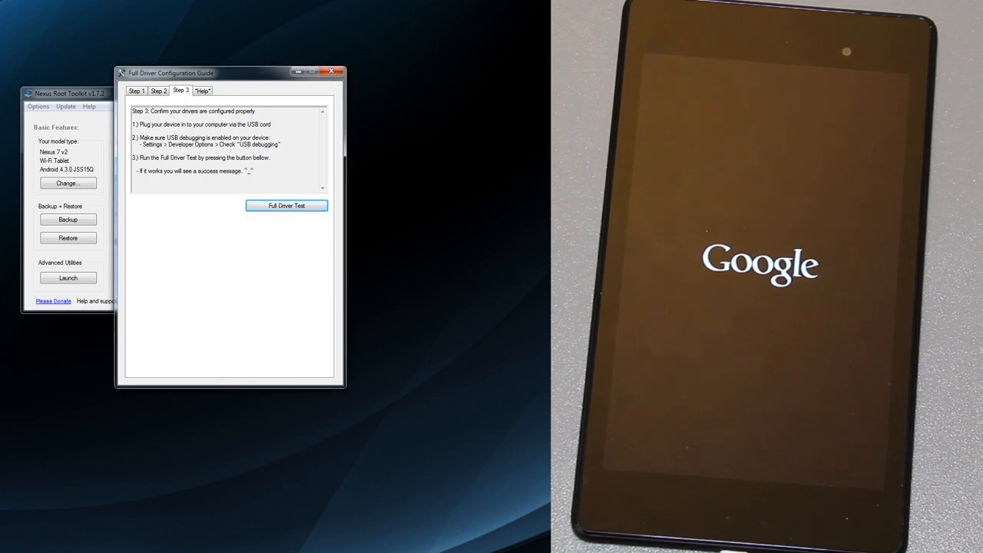
{"action": "left_click", "coordinate": [286, 205]}
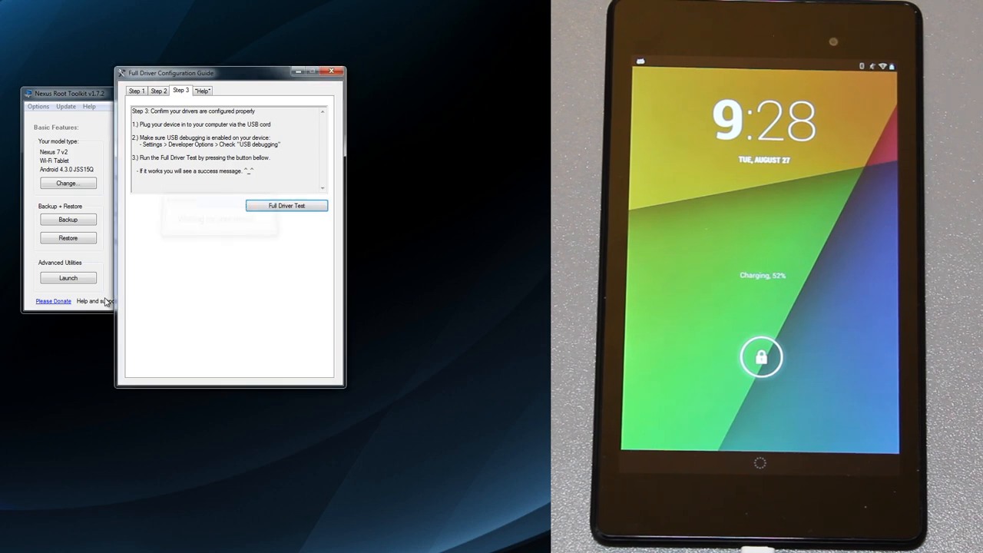
{"action": "left_click", "coordinate": [286, 205]}
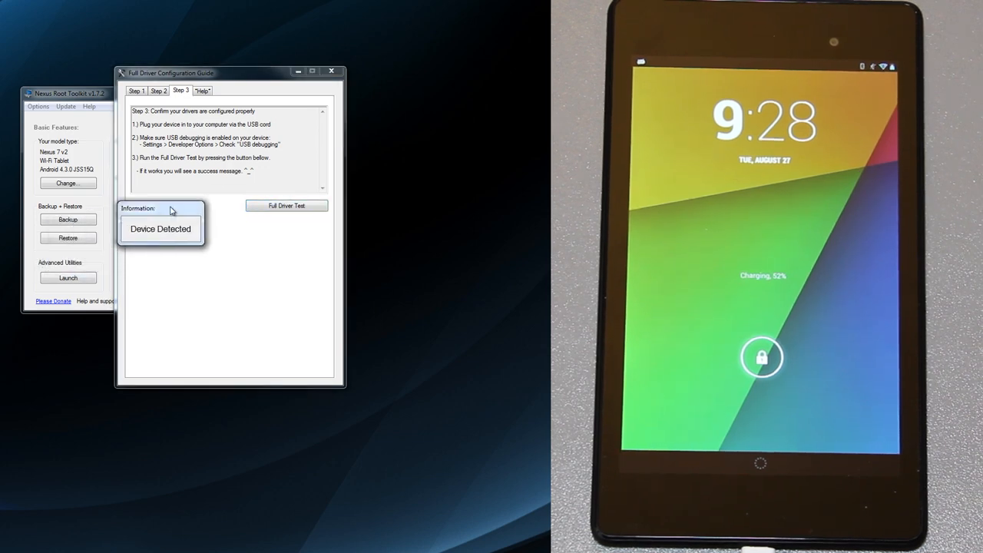
{"action": "left_click", "coordinate": [287, 205]}
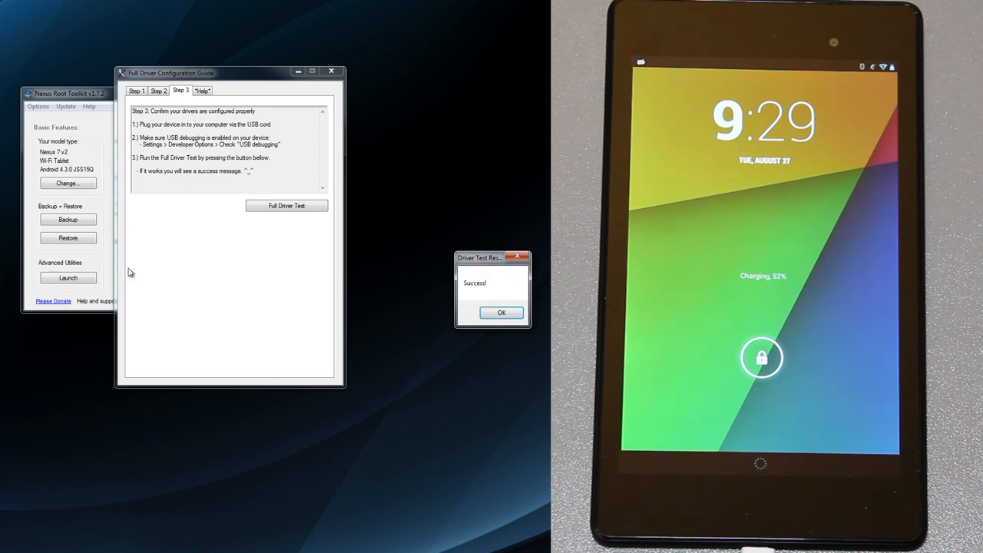
{"action": "mouse_move", "coordinate": [494, 270]}
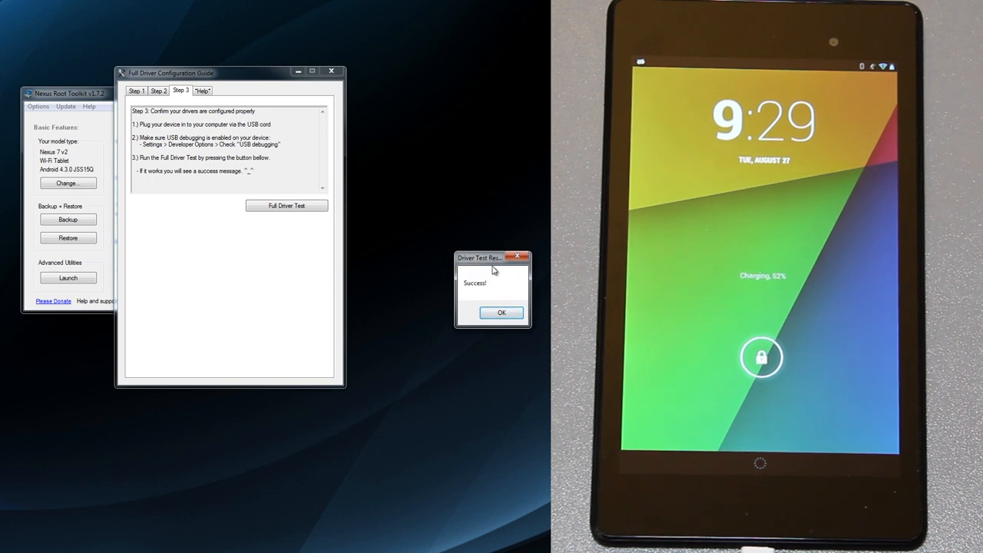
{"action": "left_click", "coordinate": [502, 313]}
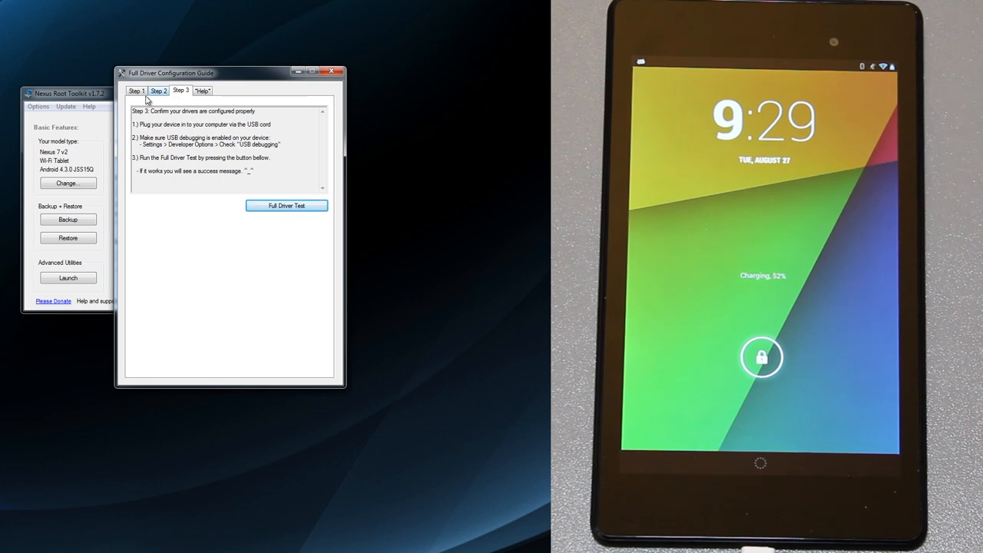
Step: Revisit the driver guide's Step 2 and Step 1 pages, then close the Full Driver Configuration Guide
{"action": "left_click", "coordinate": [158, 90]}
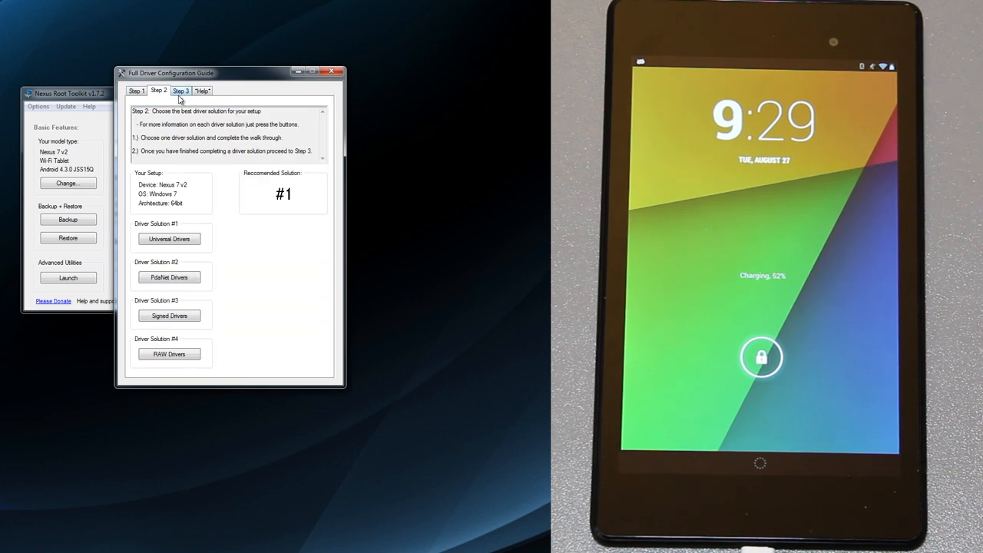
{"action": "left_click", "coordinate": [136, 92]}
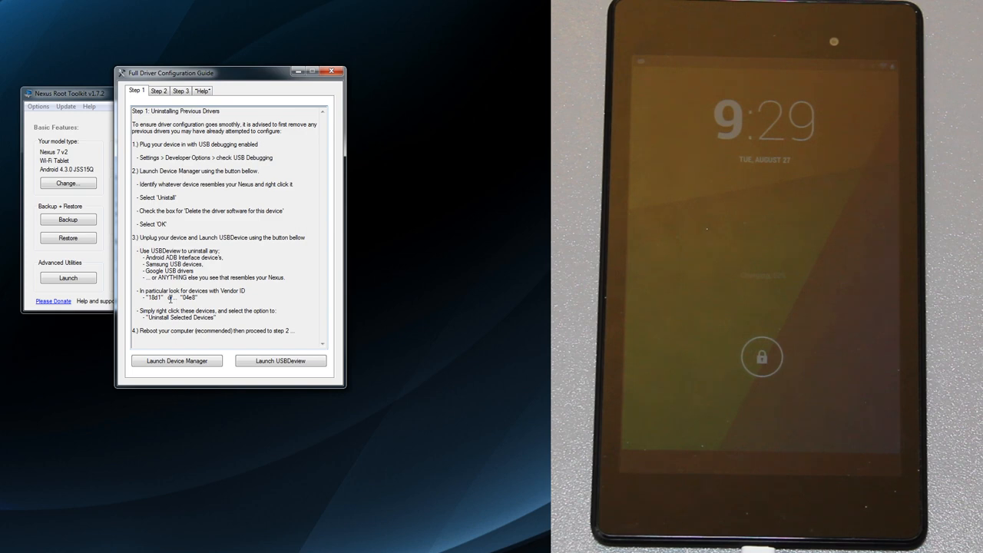
{"action": "left_click", "coordinate": [339, 70]}
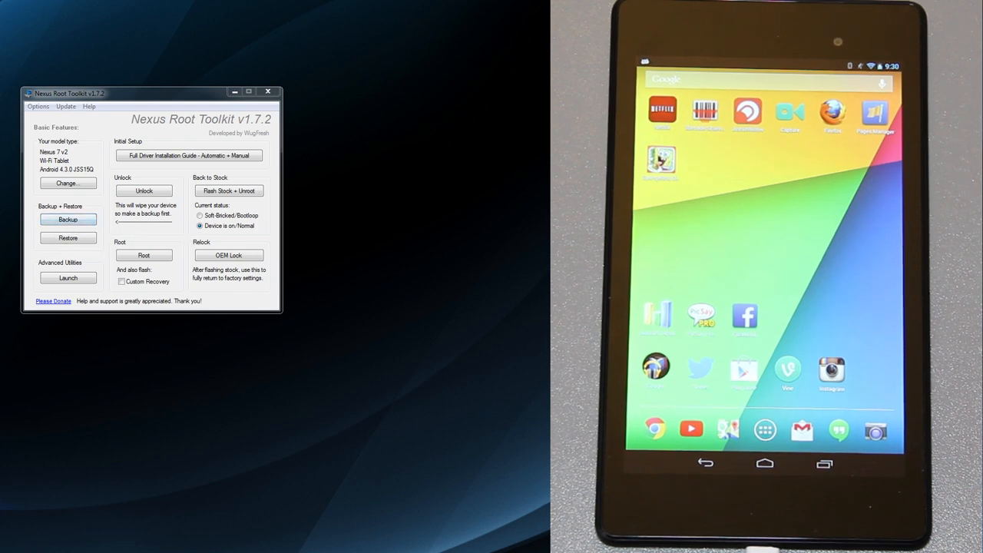
{"action": "left_click", "coordinate": [67, 217]}
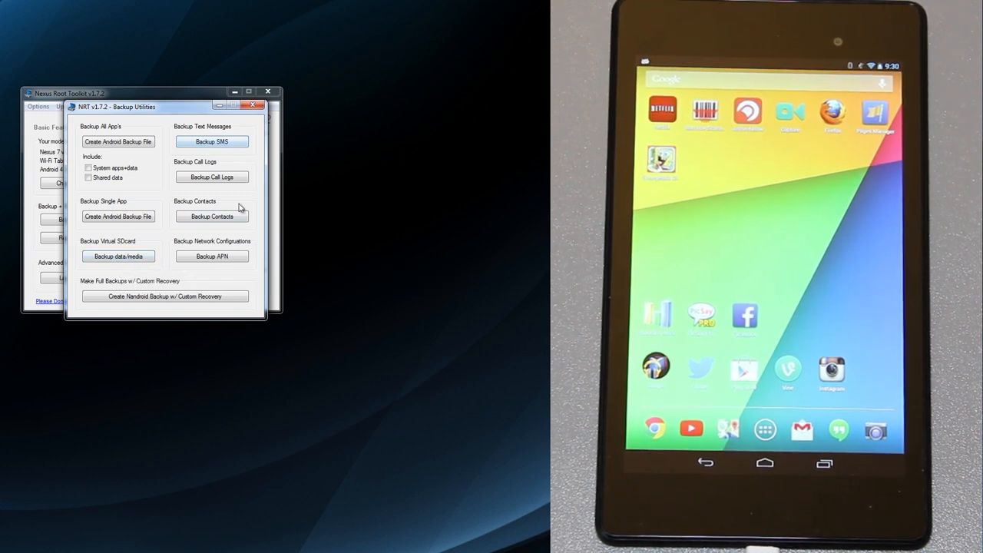
{"action": "mouse_move", "coordinate": [139, 309]}
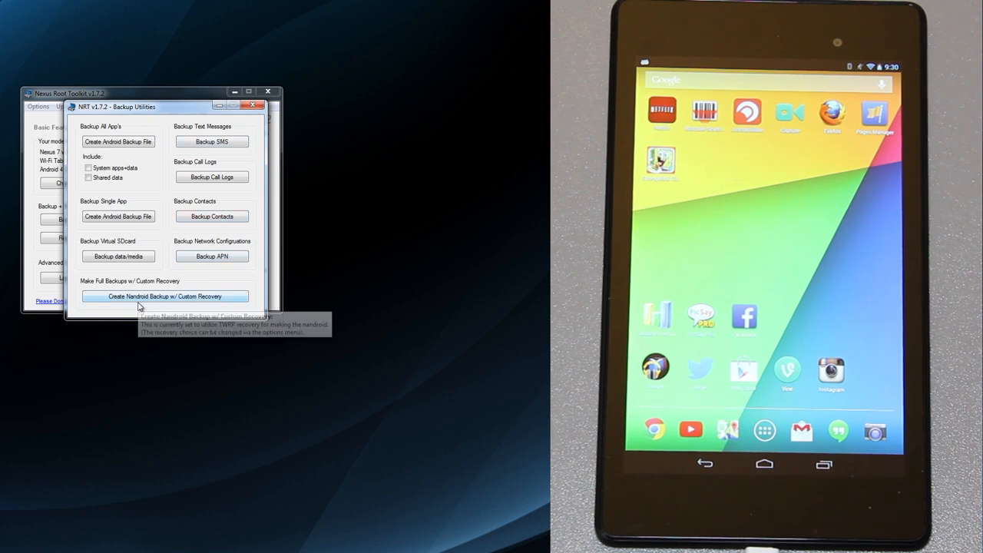
{"action": "mouse_move", "coordinate": [238, 155]}
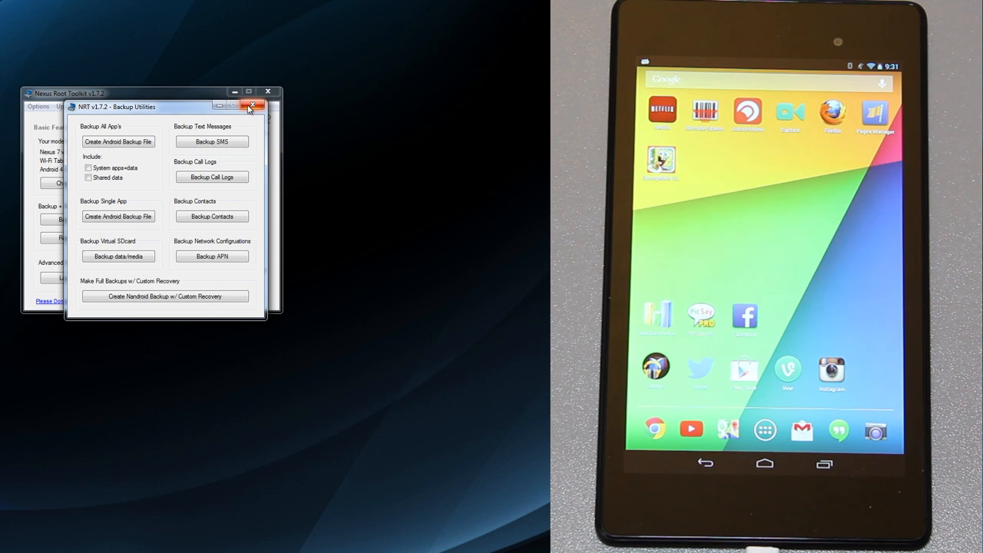
{"action": "left_click", "coordinate": [267, 100]}
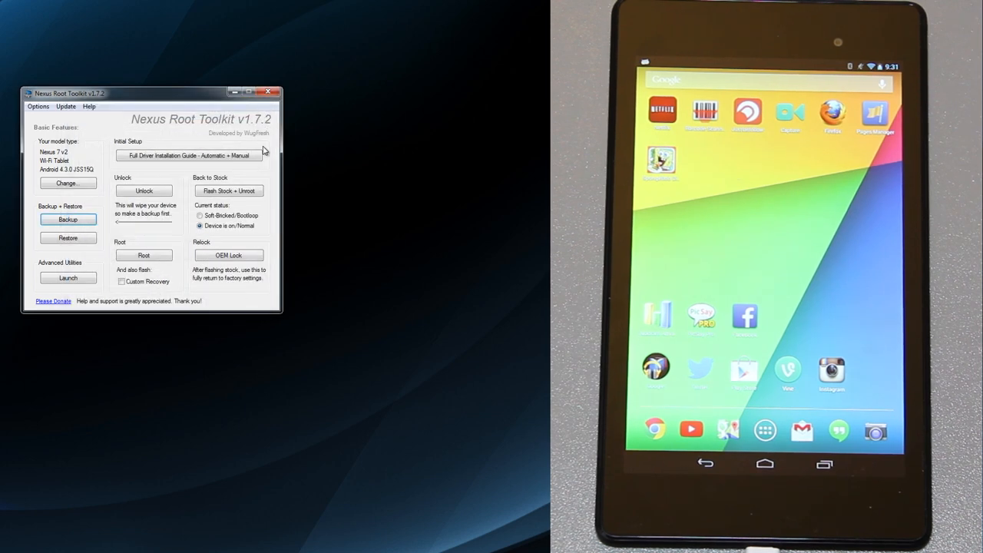
{"action": "mouse_move", "coordinate": [94, 208]}
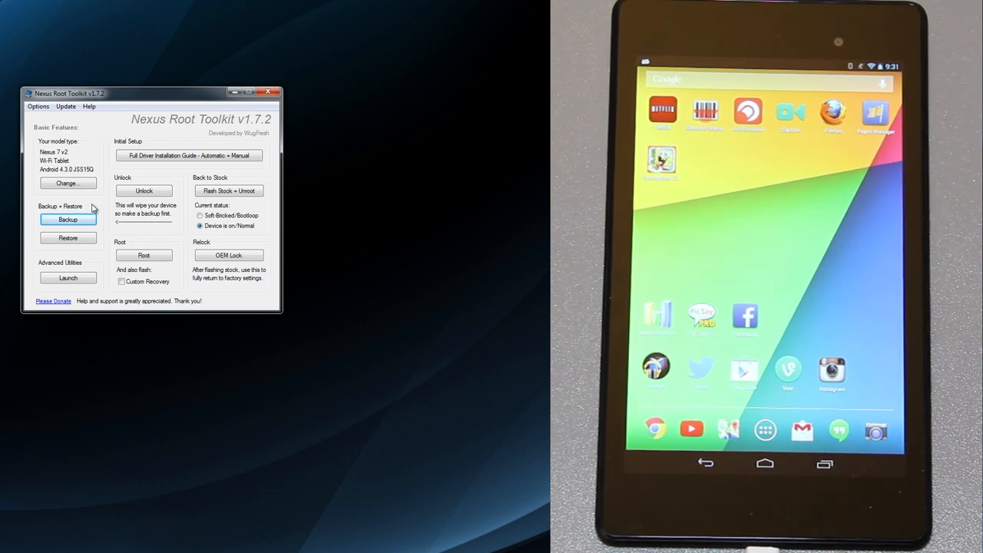
Step: Start the bootloader unlock, accept the data-wipe warning, and approve automatic reboot into bootloader
{"action": "left_click", "coordinate": [143, 191]}
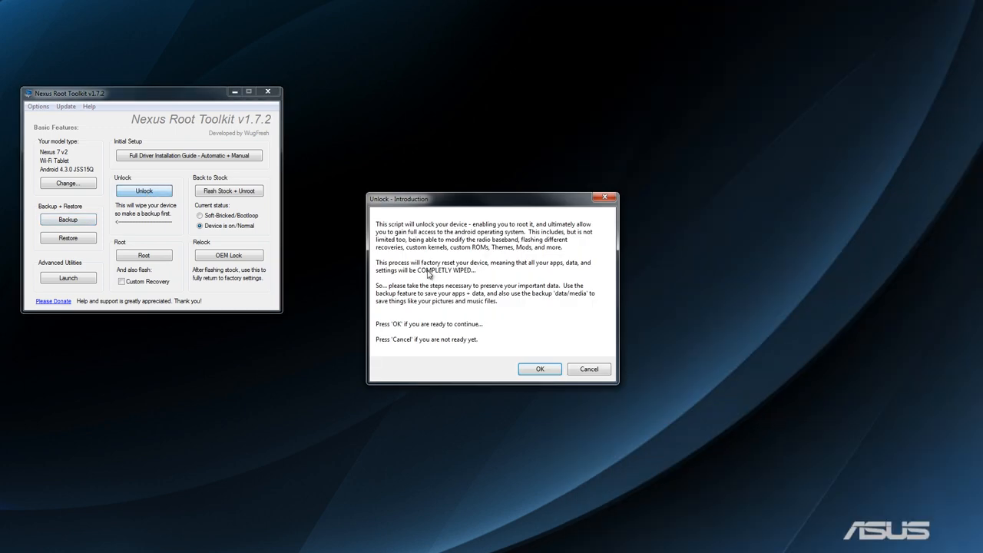
{"action": "mouse_move", "coordinate": [493, 283]}
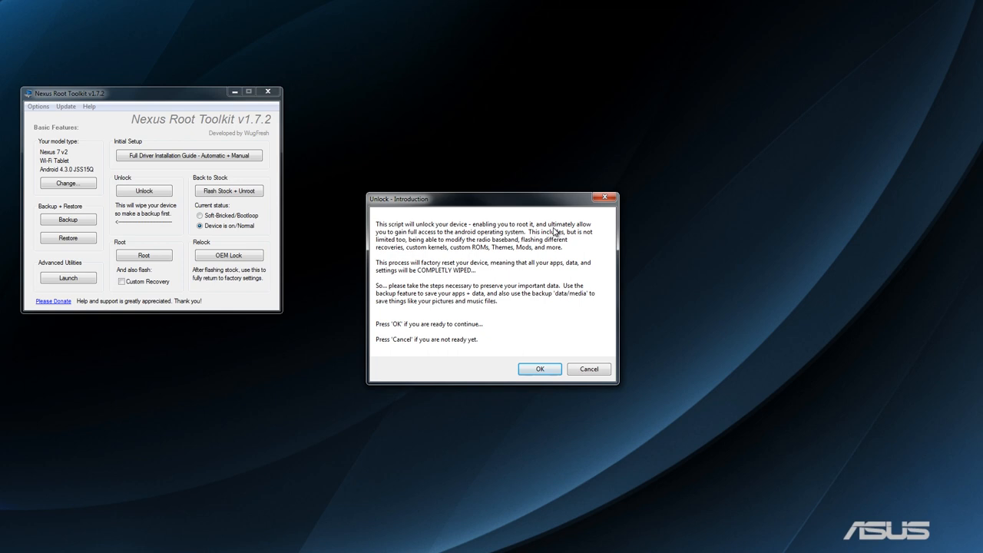
{"action": "mouse_move", "coordinate": [446, 238]}
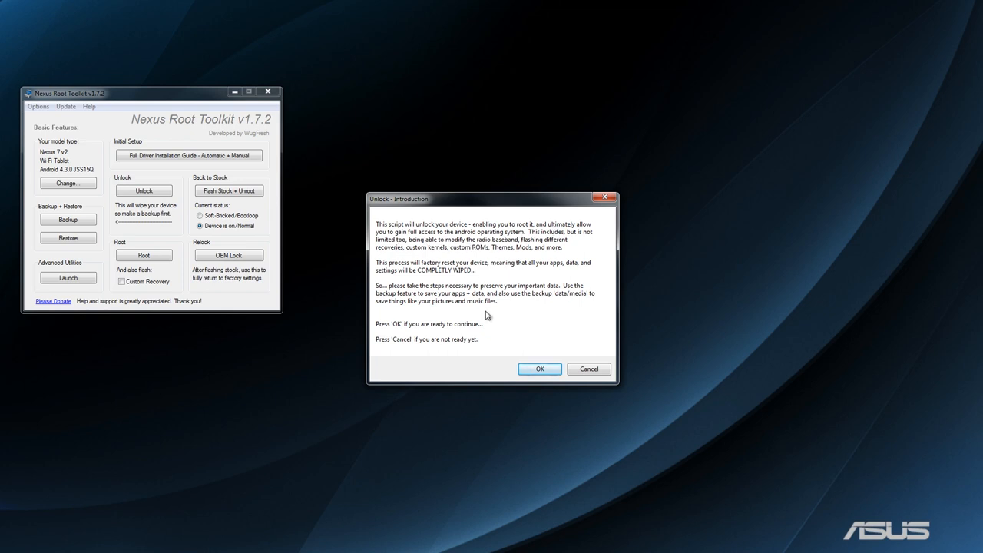
{"action": "left_click", "coordinate": [540, 369]}
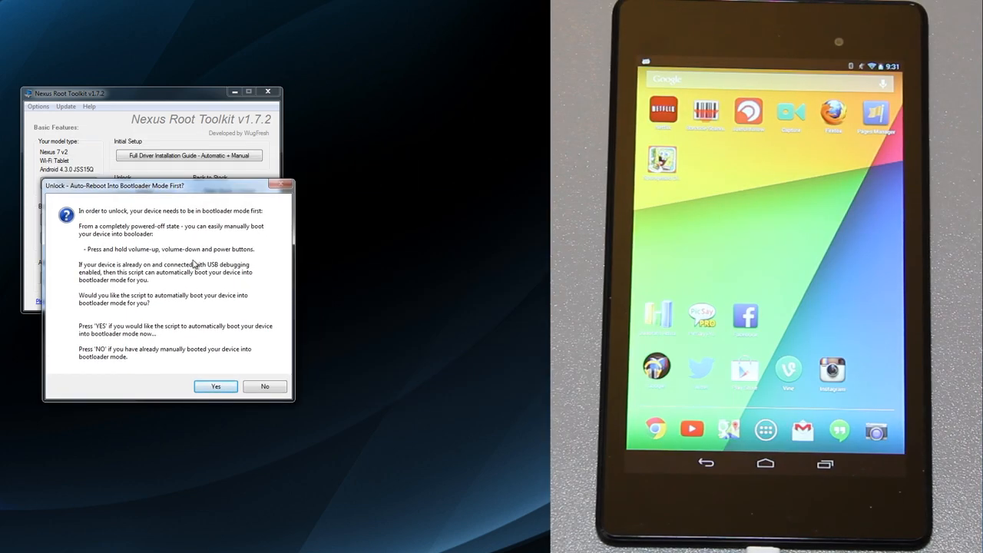
{"action": "mouse_move", "coordinate": [140, 234]}
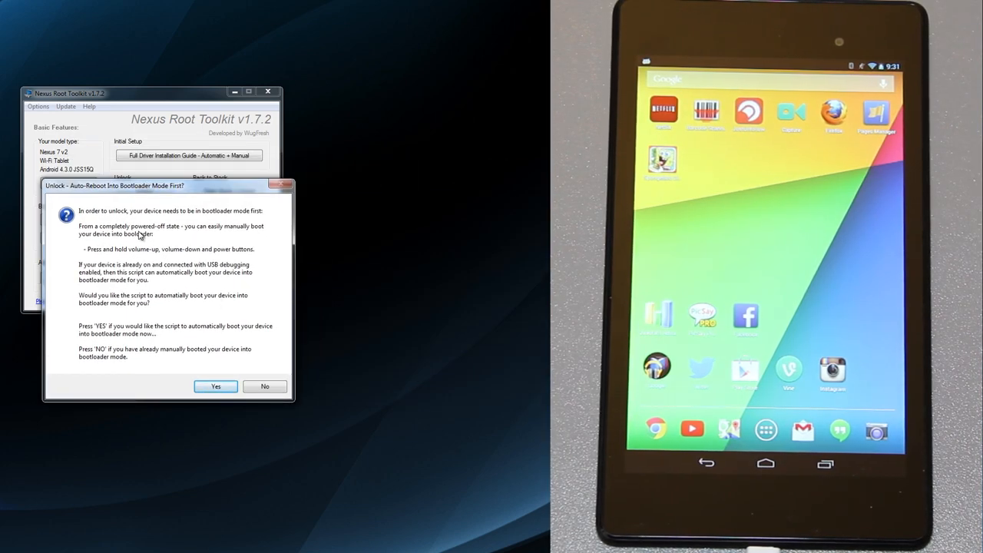
{"action": "mouse_move", "coordinate": [181, 273]}
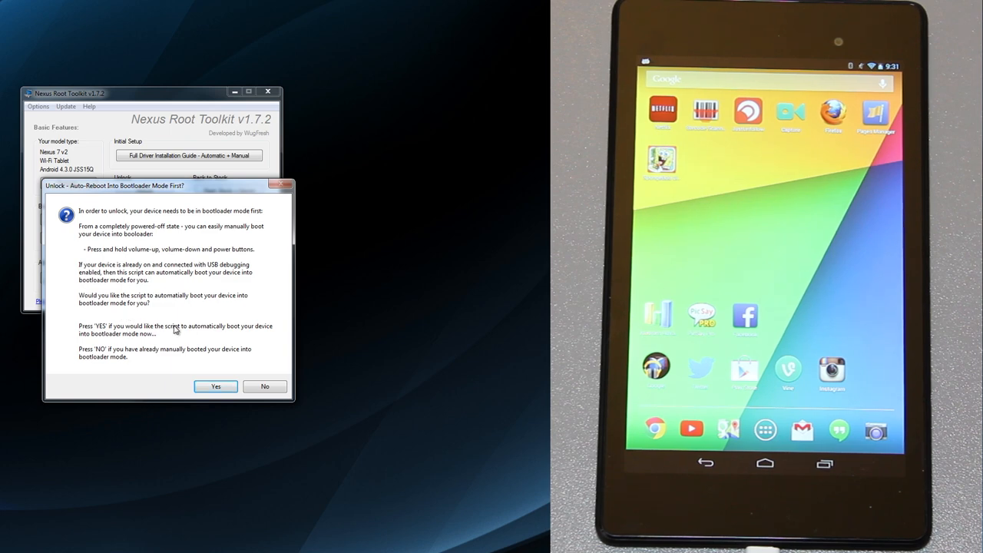
{"action": "mouse_move", "coordinate": [202, 372]}
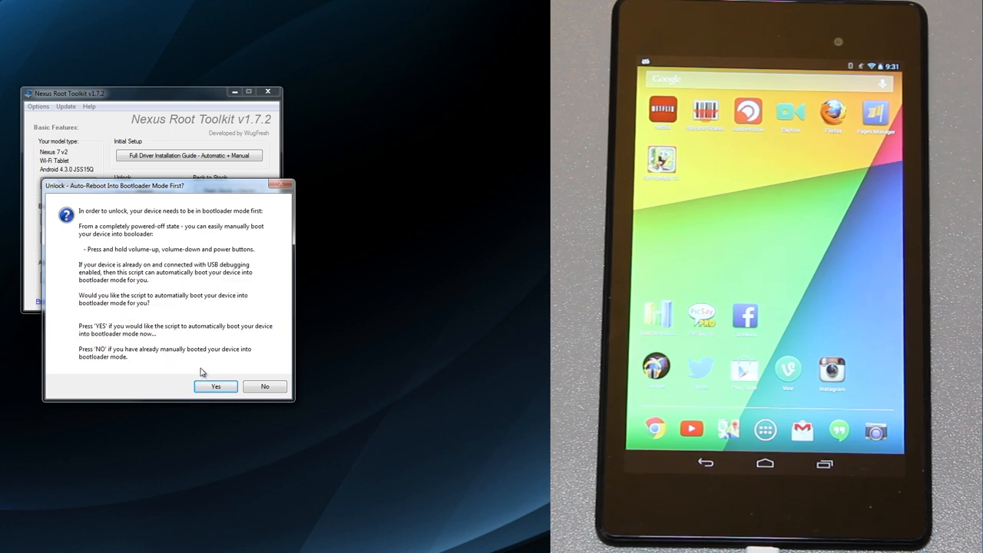
{"action": "left_click", "coordinate": [215, 386]}
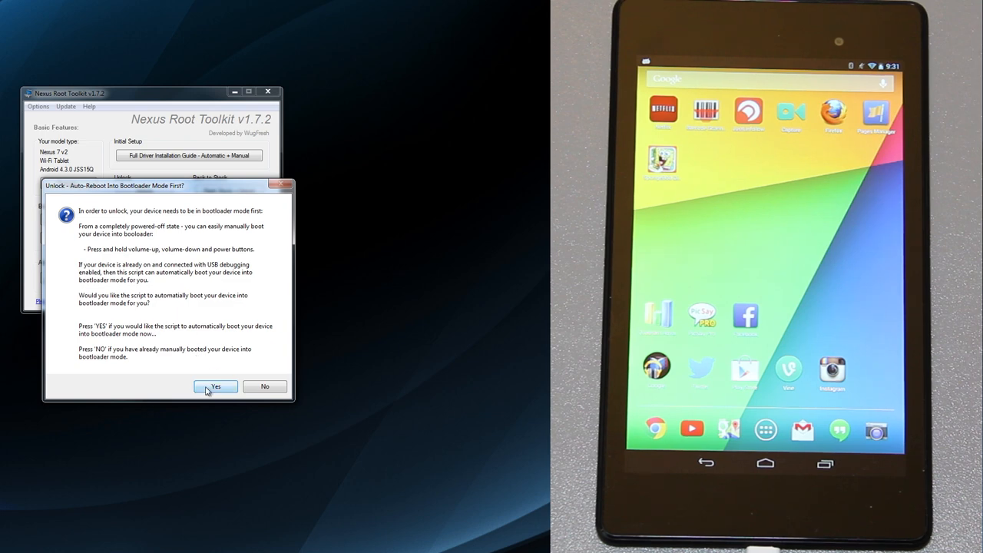
{"action": "left_click", "coordinate": [215, 387]}
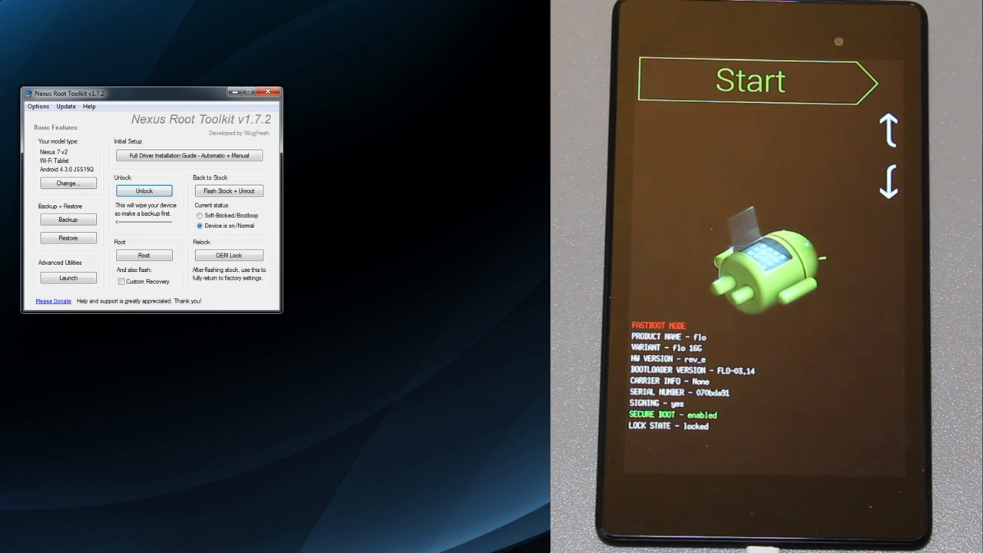
Step: Dismiss the 'Device Connected' fastboot notice once the tablet reaches fastboot mode
{"action": "left_click", "coordinate": [143, 190]}
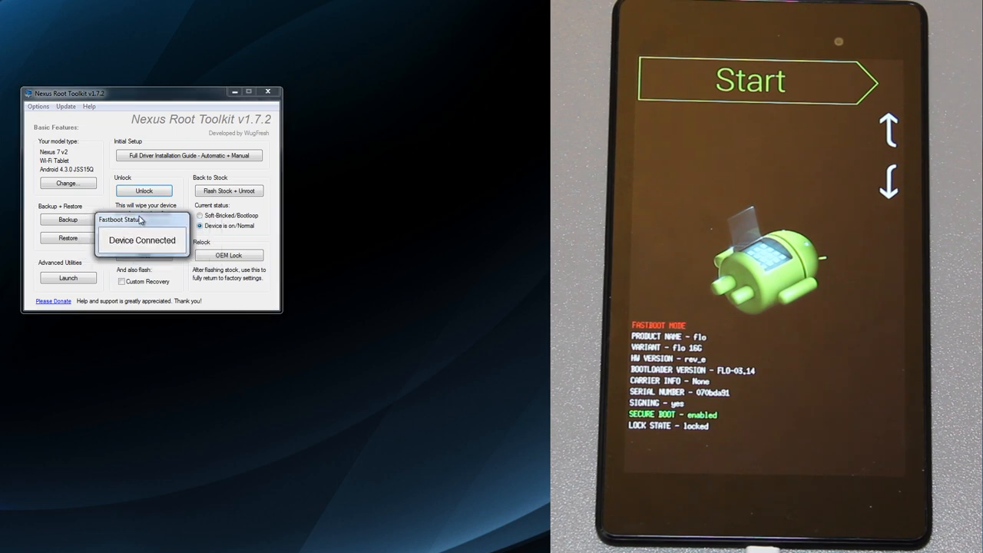
{"action": "left_click", "coordinate": [144, 191]}
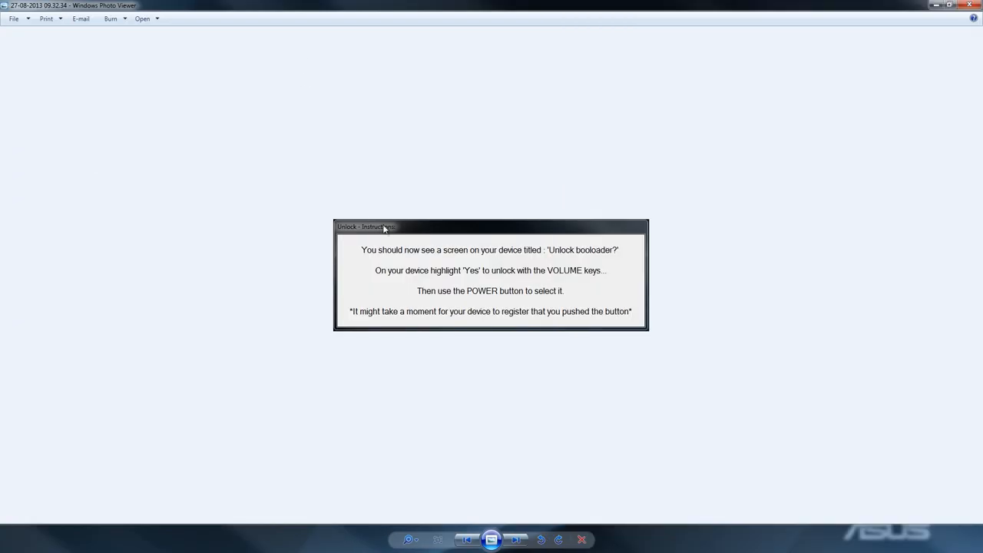
{"action": "mouse_move", "coordinate": [474, 324]}
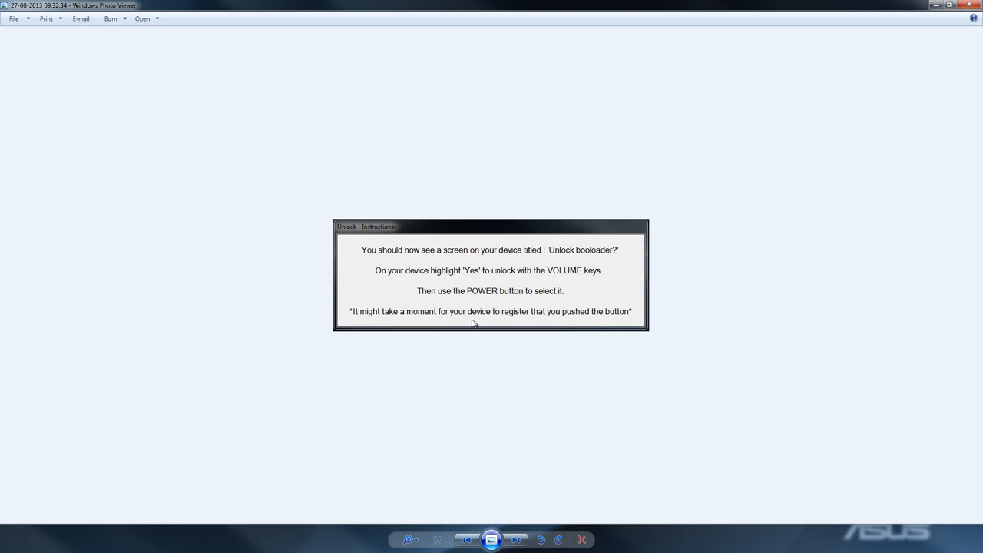
{"action": "mouse_move", "coordinate": [424, 258]}
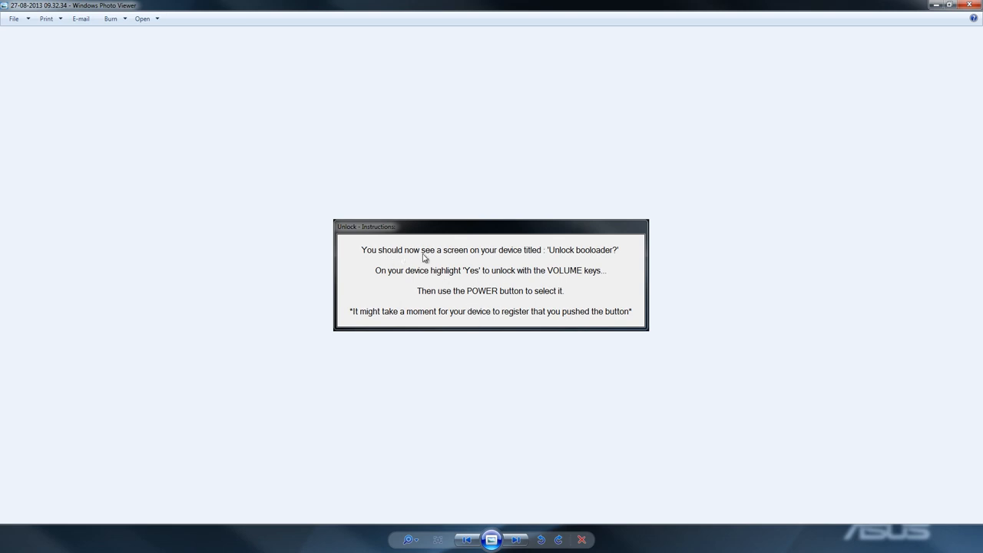
{"action": "mouse_move", "coordinate": [580, 268]}
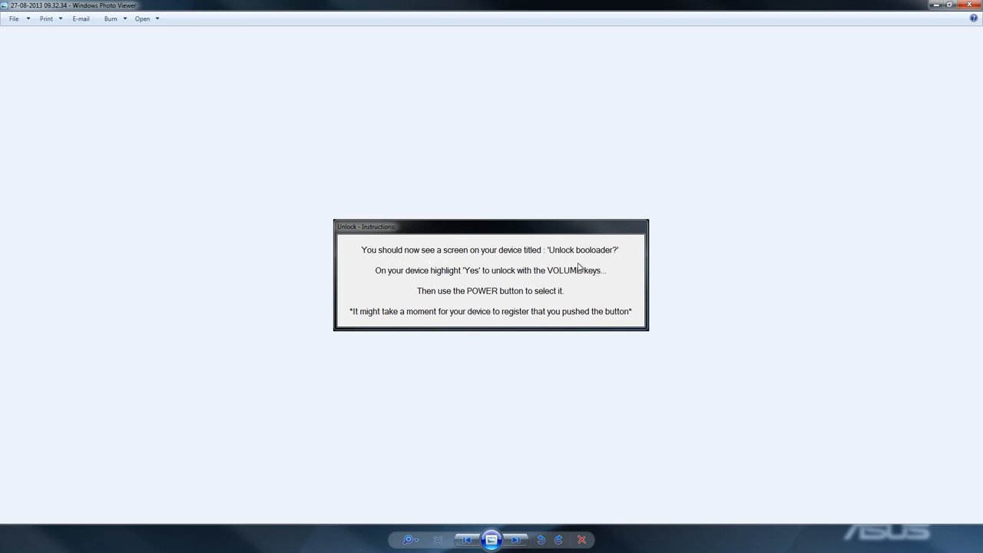
{"action": "mouse_move", "coordinate": [489, 276]}
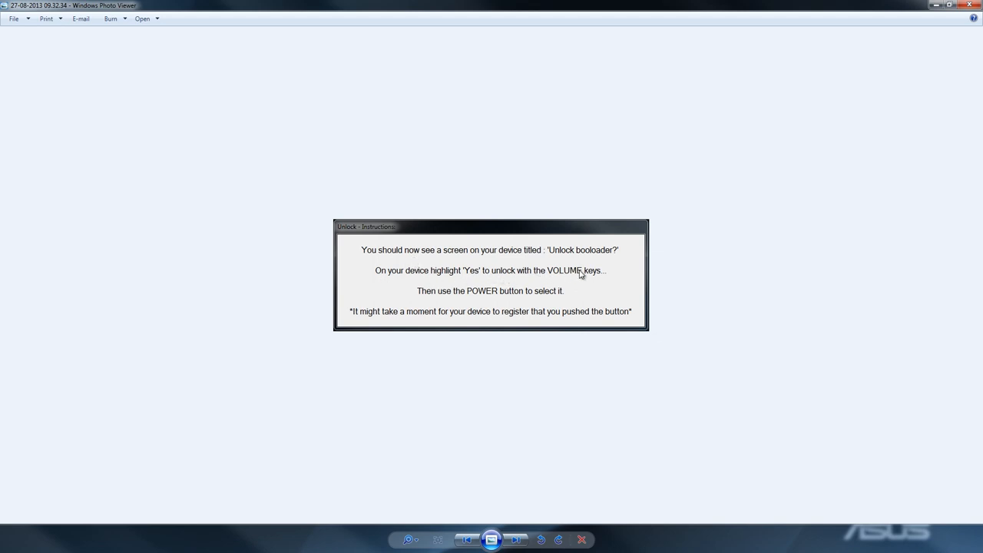
{"action": "mouse_move", "coordinate": [543, 302]}
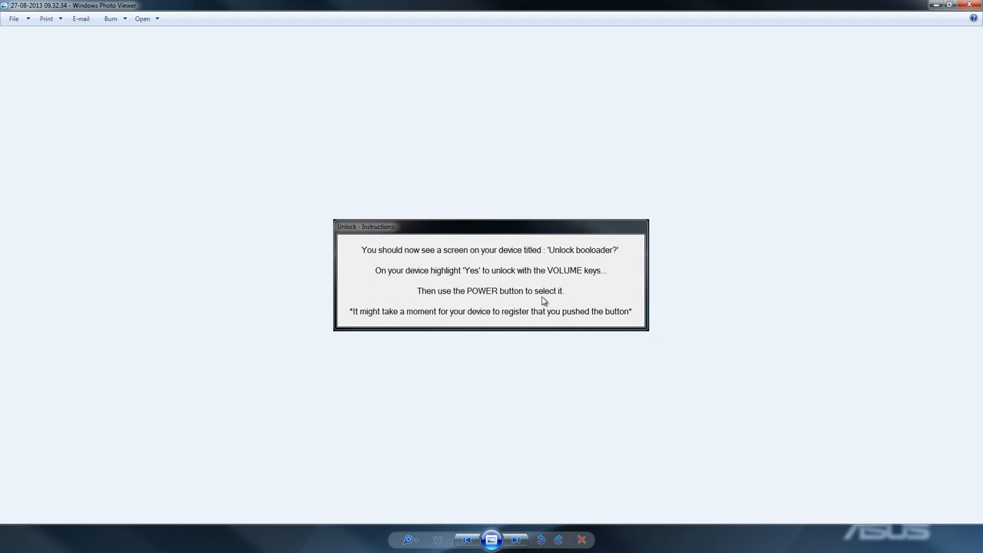
{"action": "mouse_move", "coordinate": [446, 320]}
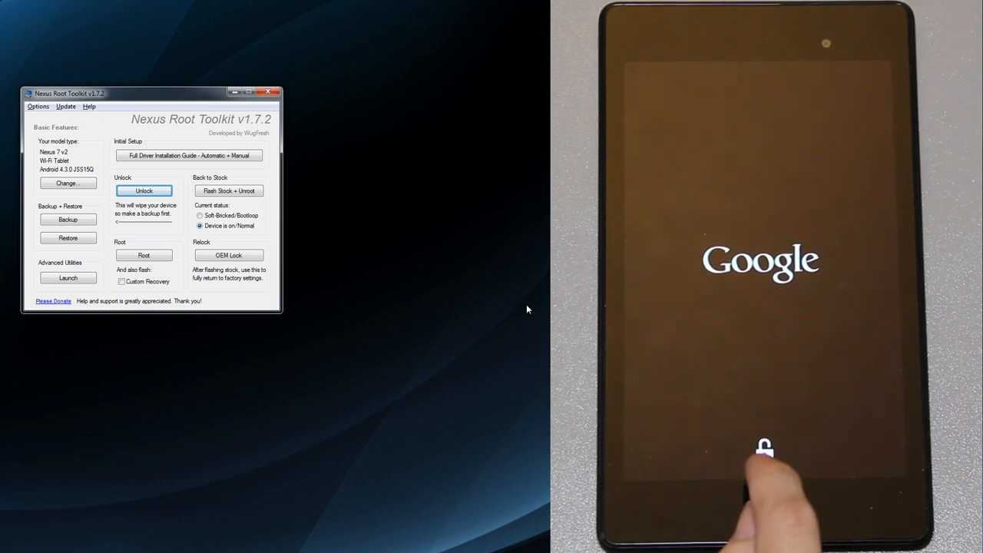
Step: Confirm Yes on the tablet's Unlock bootloader screen and return to the toolkit
{"action": "left_click", "coordinate": [144, 190]}
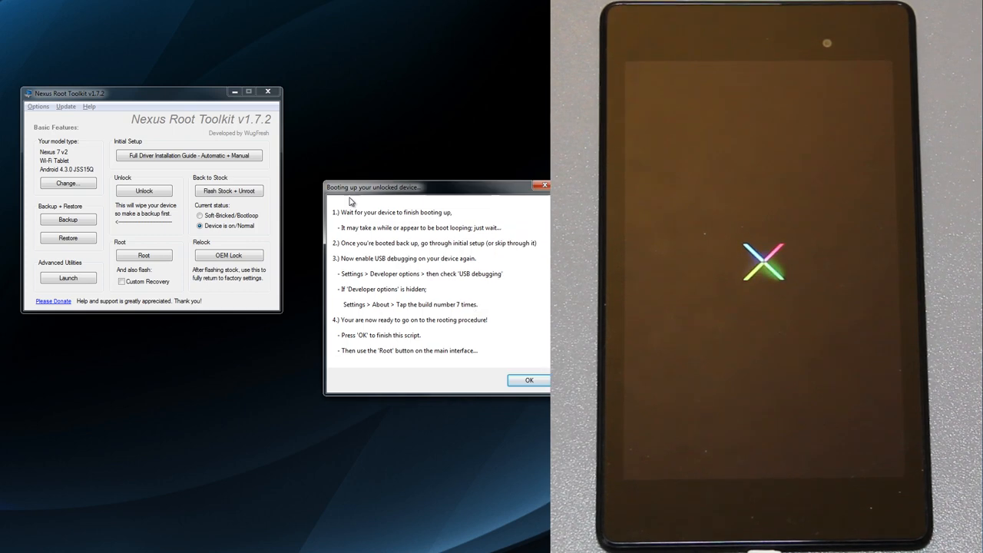
Step: Move the 'Booting up your unlocked device' dialog aside, re-enable USB debugging, and finish the unlock script
{"action": "left_click_drag", "start_coordinate": [373, 187], "coordinate": [90, 207]}
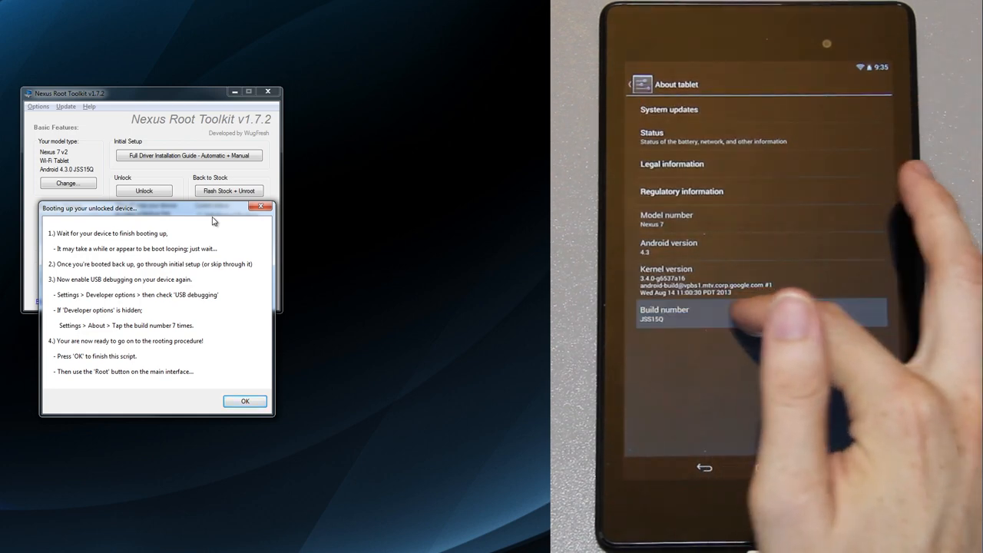
{"action": "left_click", "coordinate": [707, 466]}
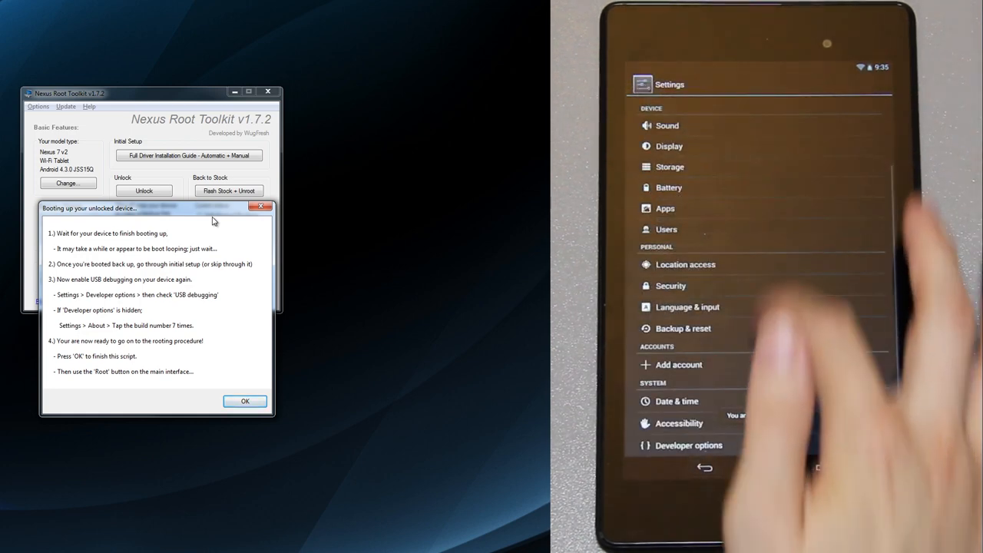
{"action": "left_click", "coordinate": [688, 444]}
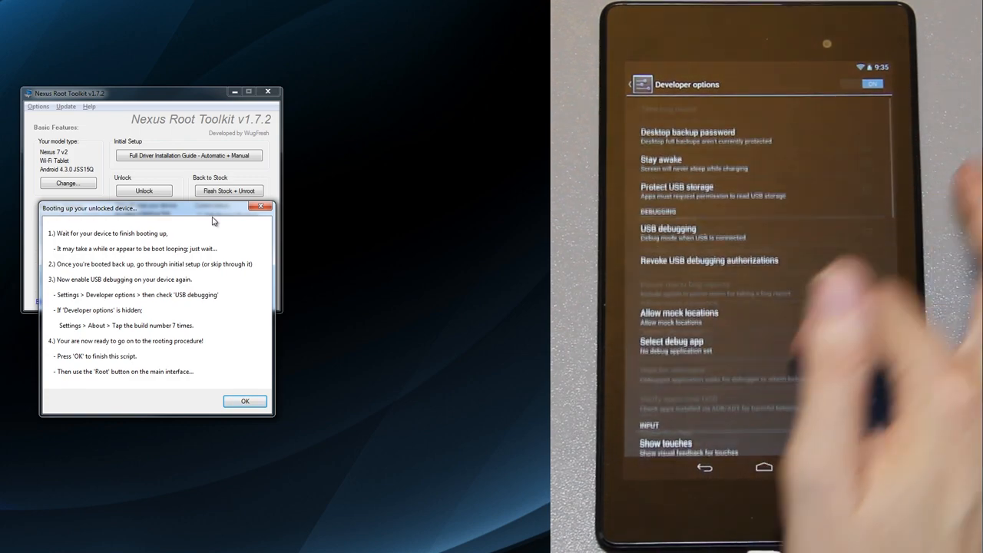
{"action": "left_click", "coordinate": [665, 228]}
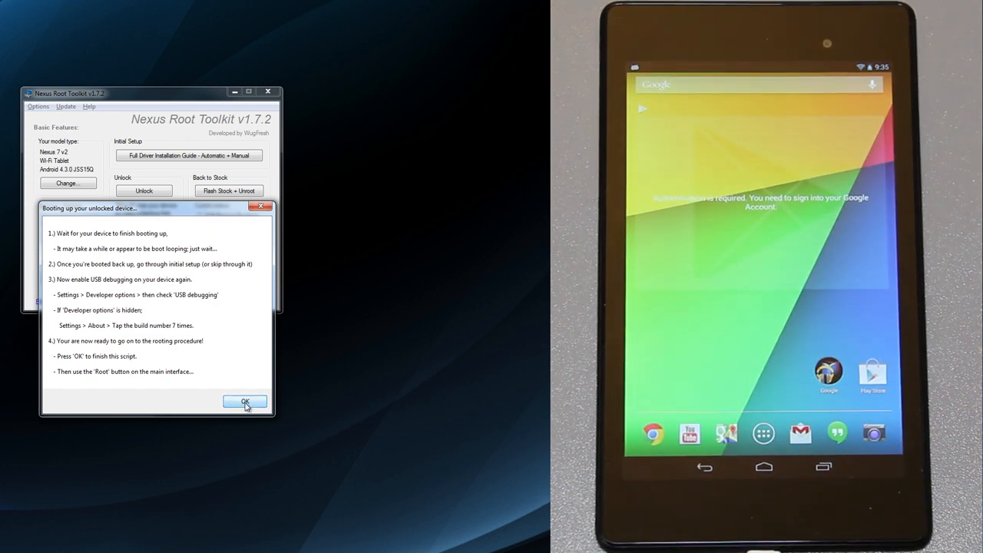
{"action": "left_click", "coordinate": [244, 402]}
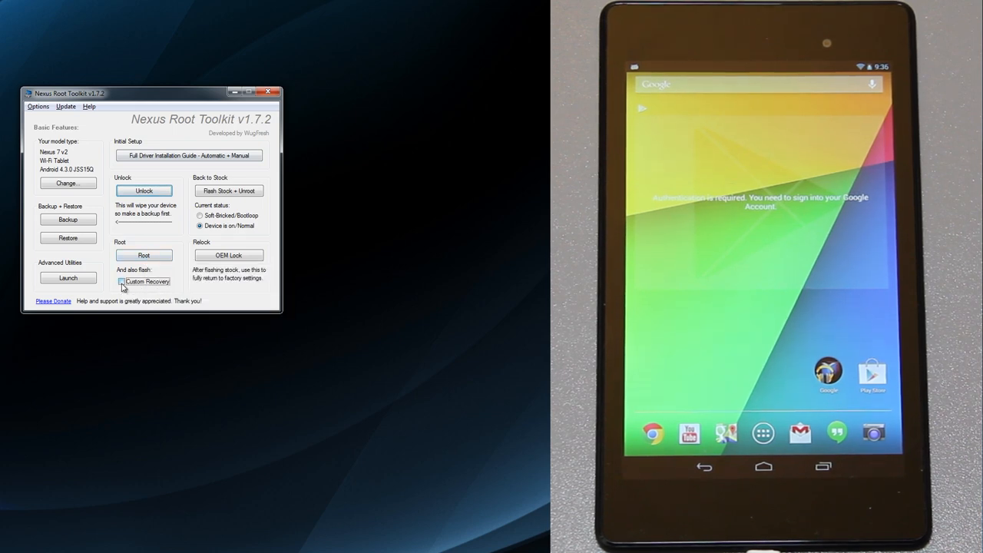
Step: Tick the Custom Recovery checkbox under Root to also flash TWRP
{"action": "left_click", "coordinate": [122, 281]}
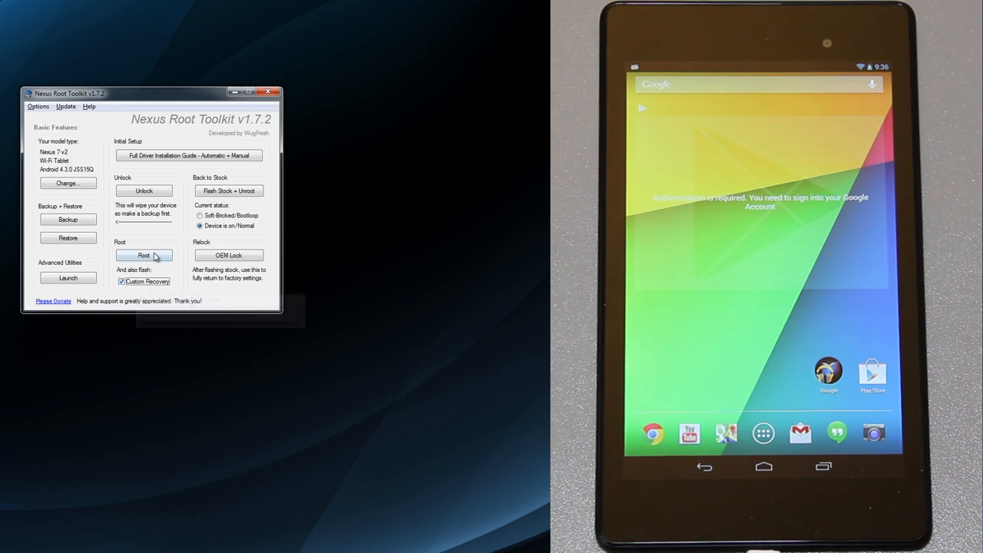
{"action": "mouse_move", "coordinate": [157, 255]}
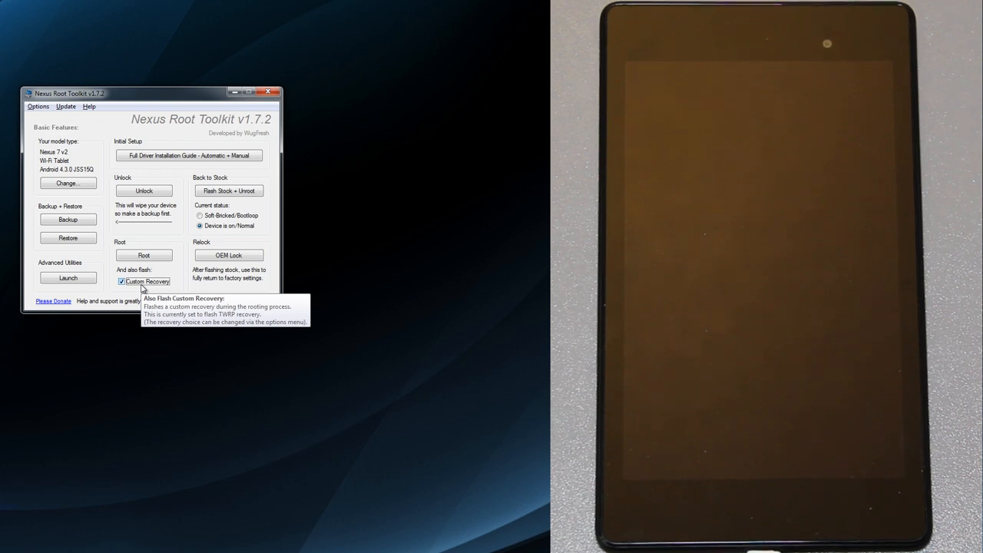
{"action": "mouse_move", "coordinate": [143, 288]}
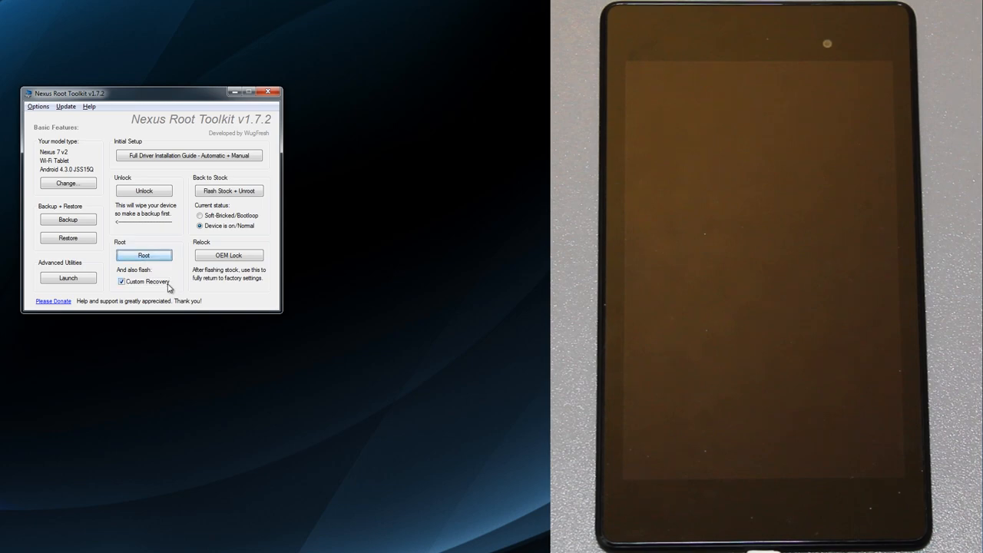
Step: Launch Root (Wi-Fi Tablet) + Flash Custom Recovery and confirm OK to run the script
{"action": "left_click", "coordinate": [144, 255]}
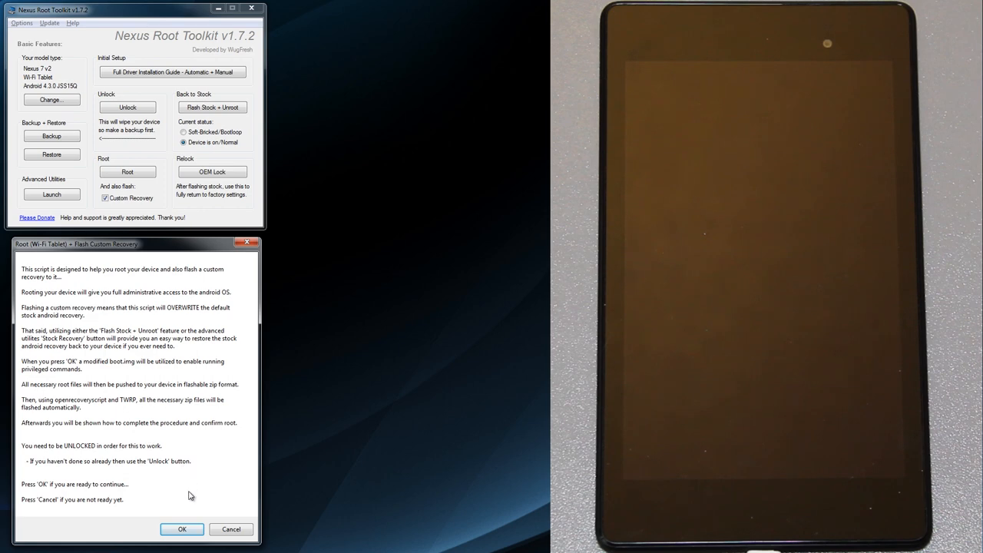
{"action": "left_click", "coordinate": [182, 528]}
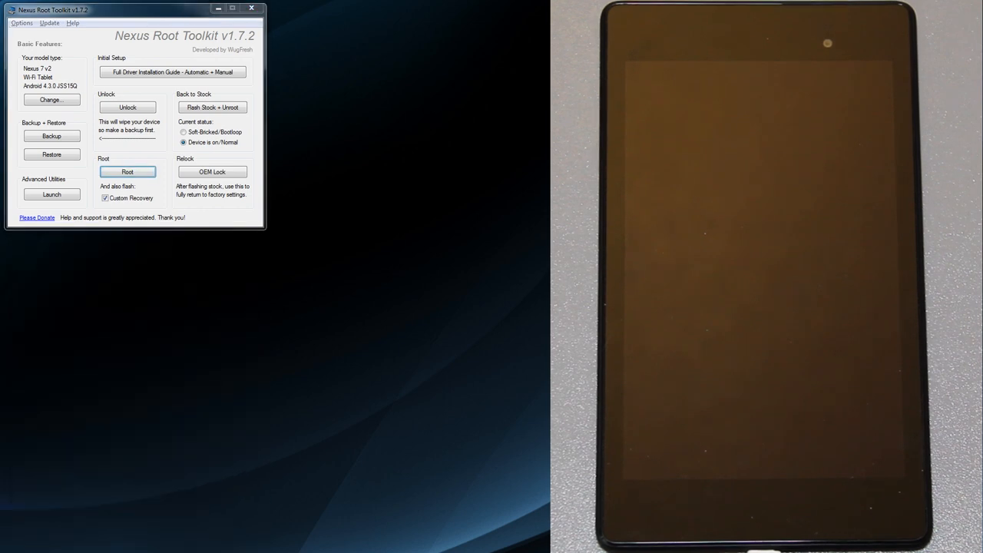
{"action": "mouse_move", "coordinate": [196, 369]}
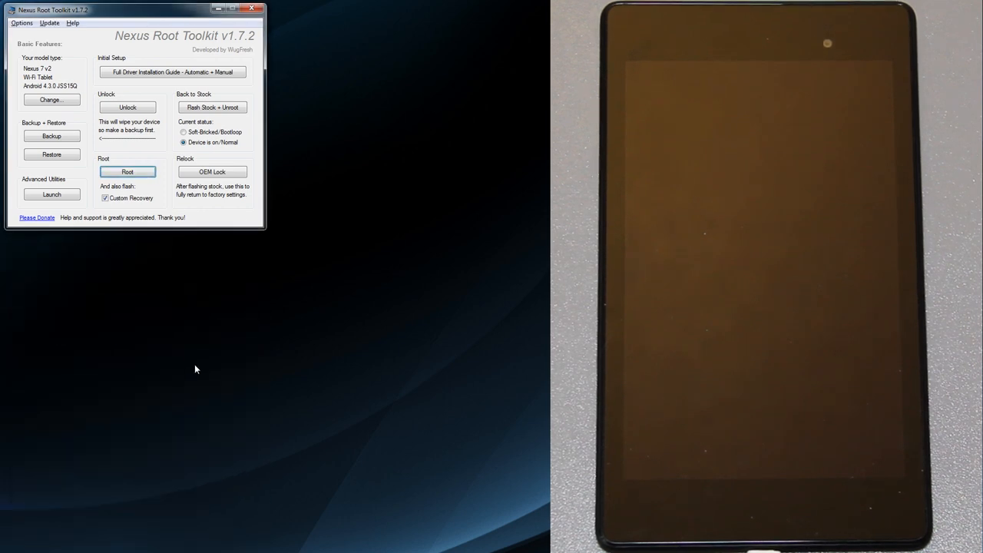
{"action": "mouse_move", "coordinate": [154, 387]}
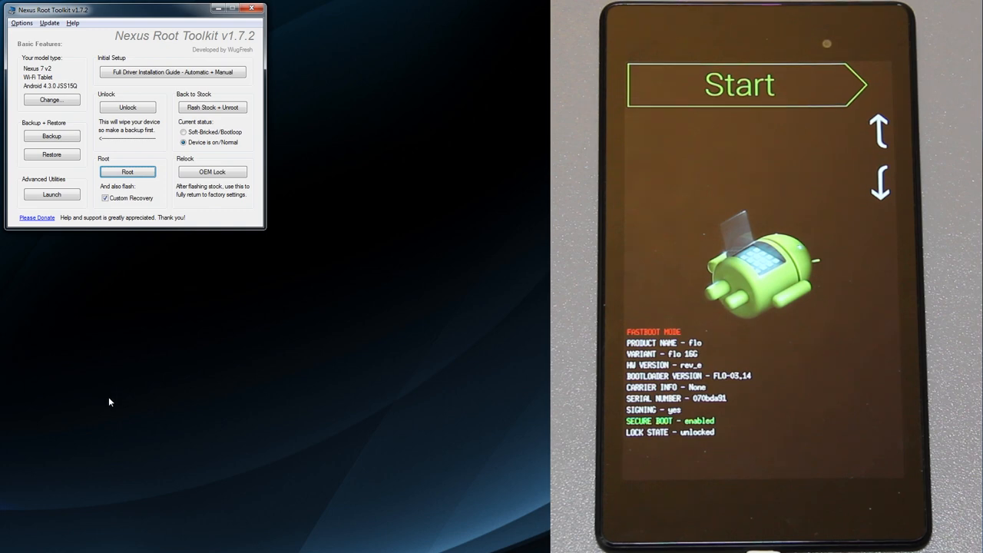
Step: Wait as the tablet cycles through fastboot and Android while the ADB Interface driver installs
{"action": "left_click", "coordinate": [127, 172]}
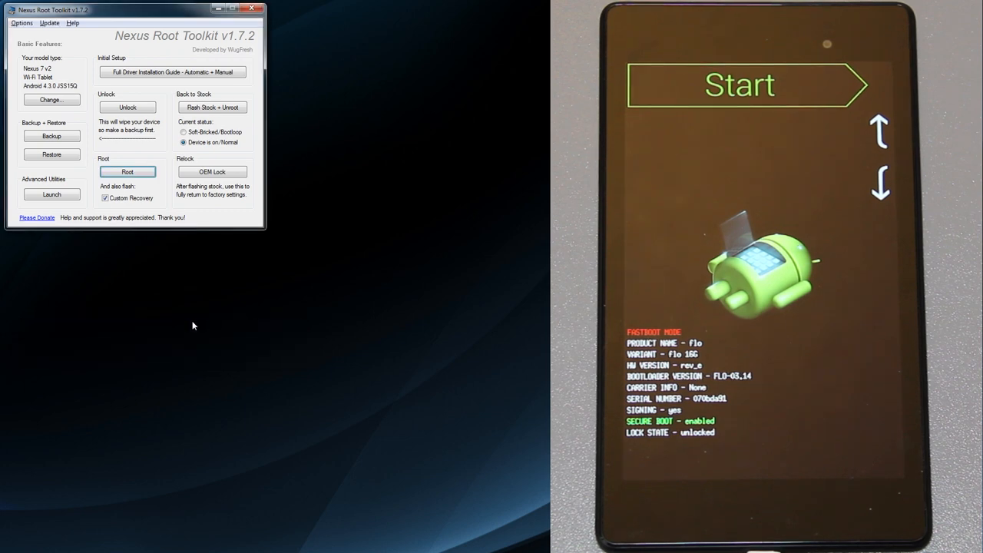
{"action": "left_click", "coordinate": [127, 171]}
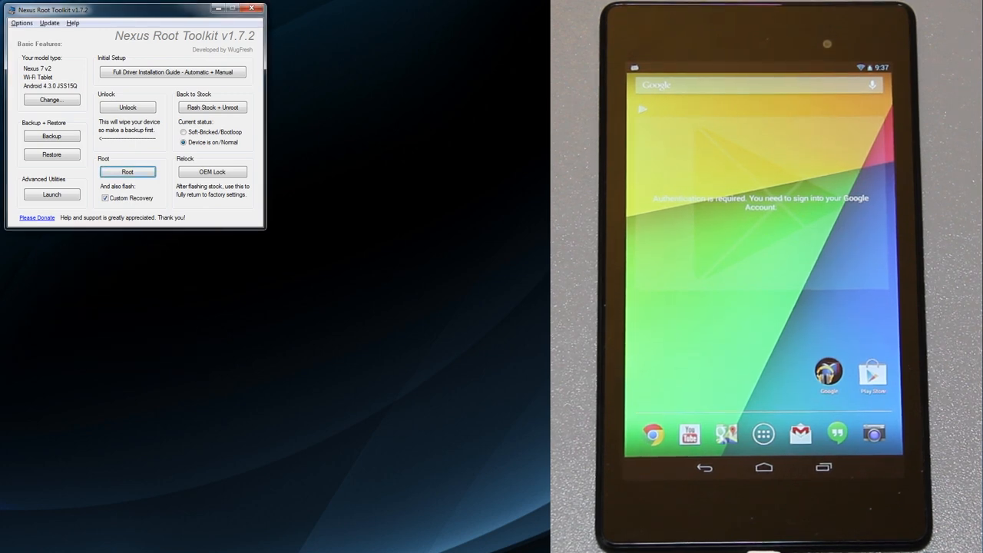
{"action": "left_click", "coordinate": [126, 172]}
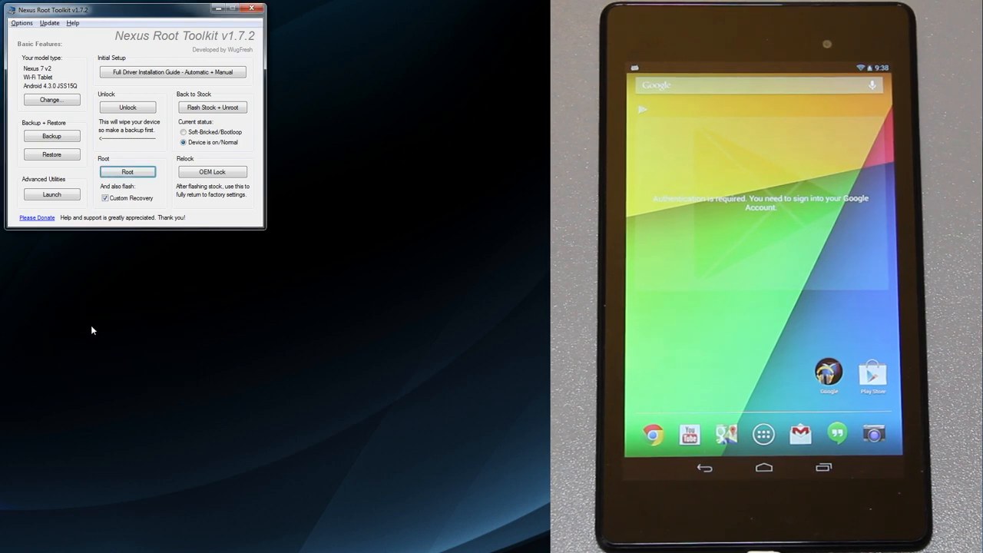
{"action": "left_click", "coordinate": [127, 171]}
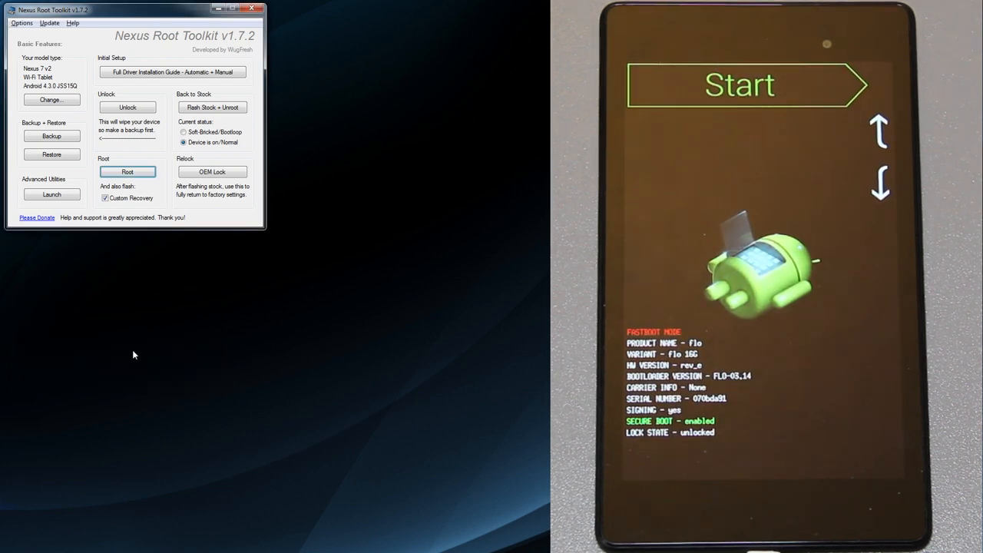
{"action": "left_click", "coordinate": [127, 171]}
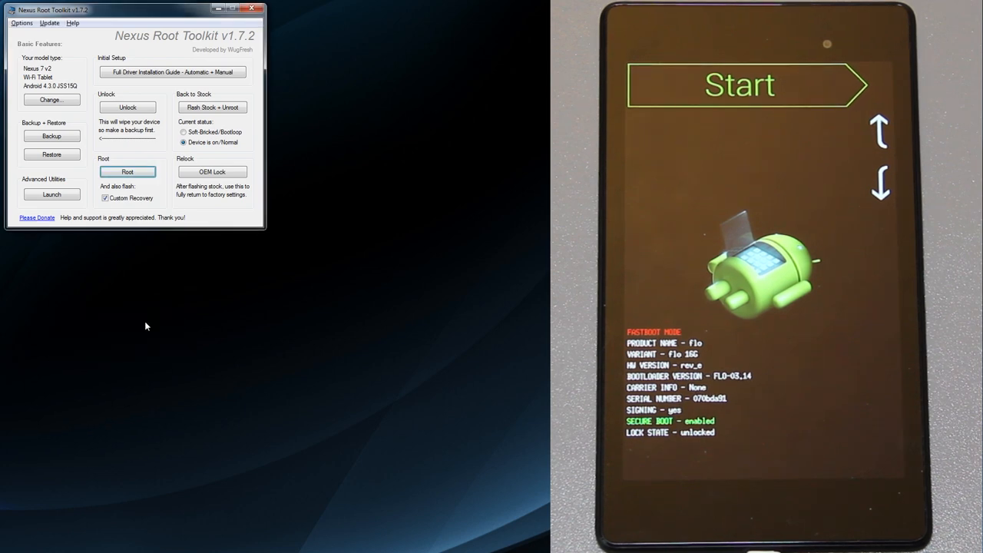
{"action": "left_click", "coordinate": [127, 172]}
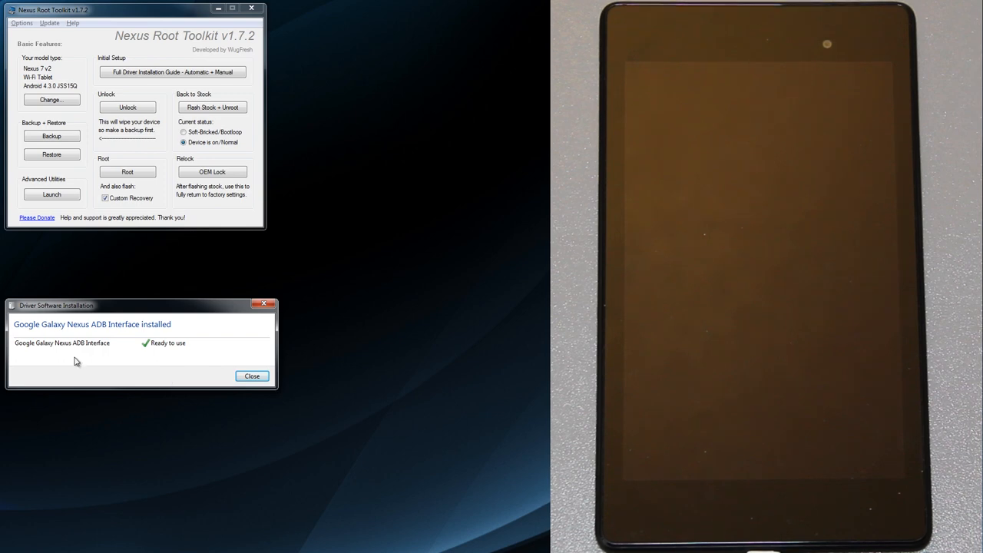
Step: Dismiss the ADB driver installation notice and wait for Automated Rooting Procedure Complete
{"action": "left_click", "coordinate": [252, 376]}
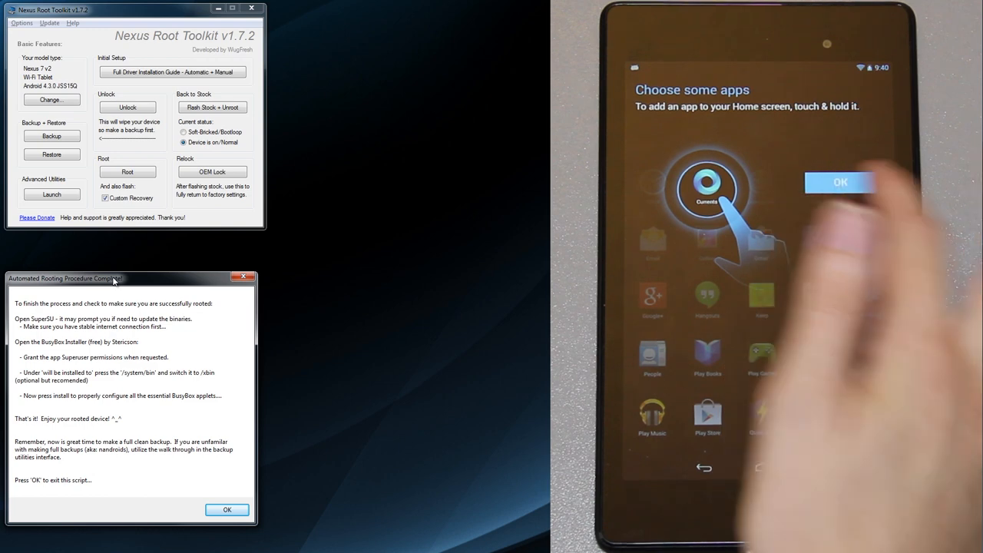
Step: Open SuperSU, then BusyBox on the tablet, setting BusyBox 1.21.1 to install into /system/xbin
{"action": "left_click", "coordinate": [842, 182]}
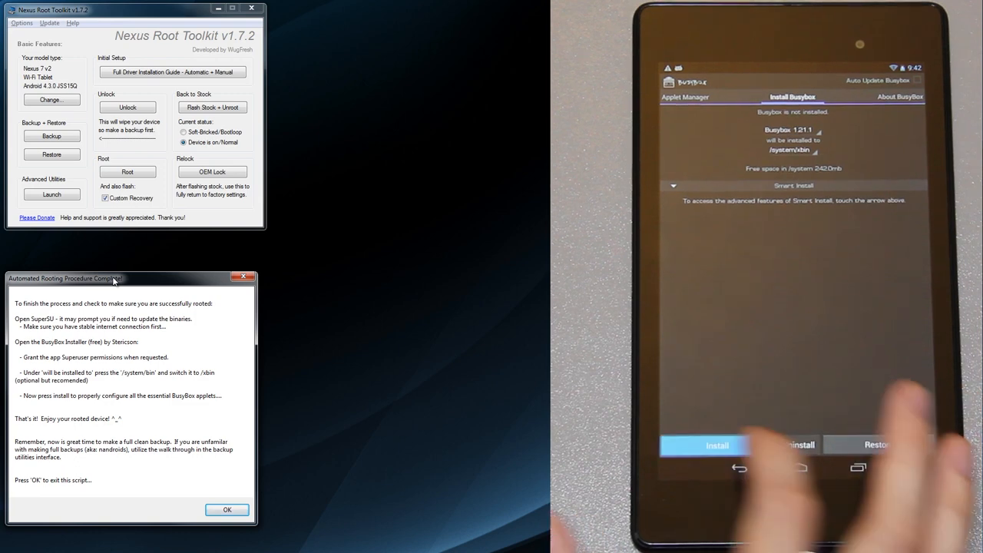
Step: Start the BusyBox install on the tablet using the Normal Install type
{"action": "left_click", "coordinate": [721, 445]}
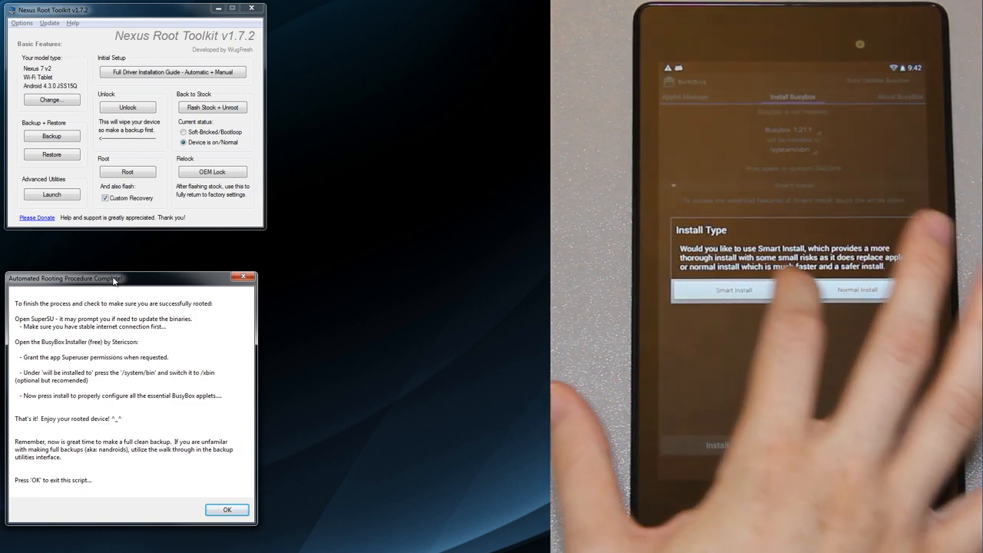
{"action": "left_click", "coordinate": [741, 290]}
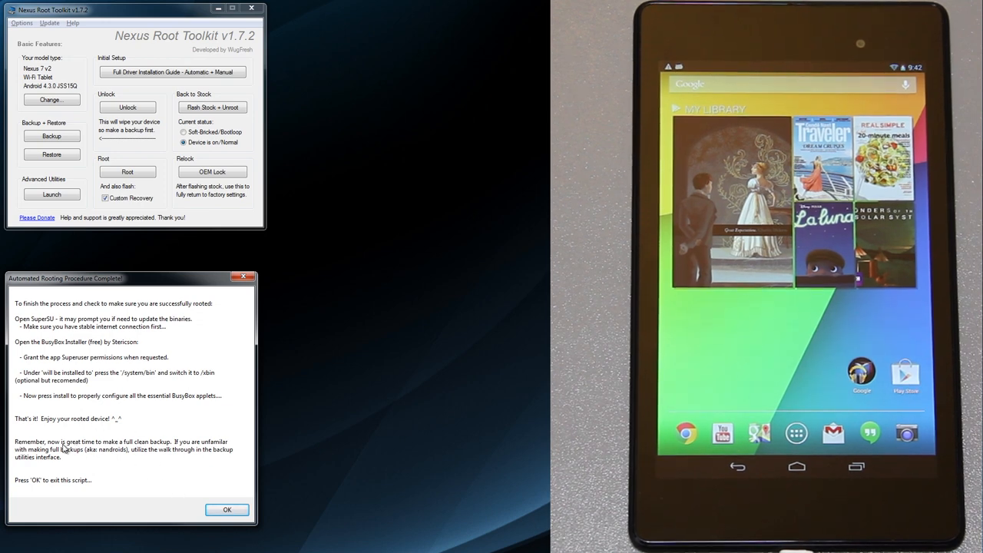
{"action": "mouse_move", "coordinate": [111, 452]}
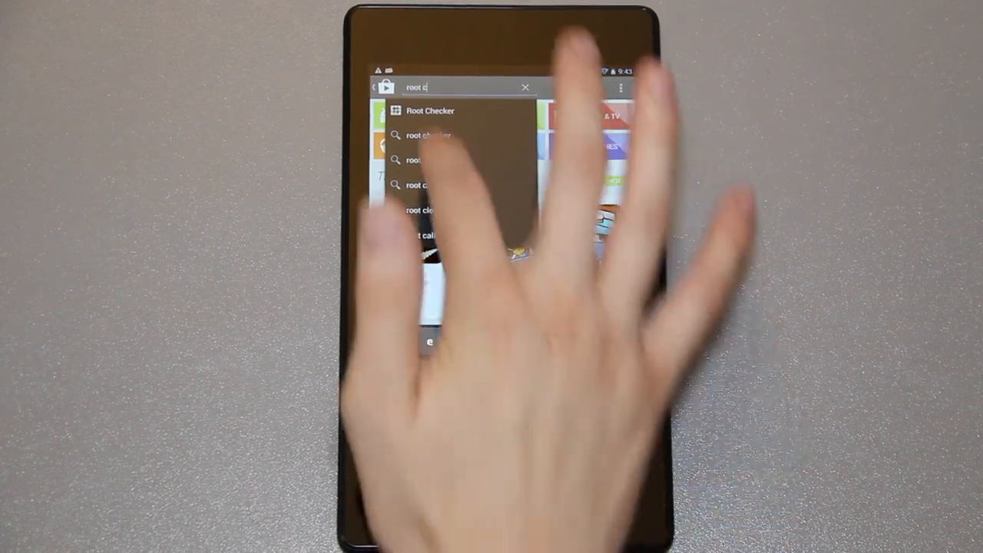
Step: Install Root Checker from Google Play and grant it superuser access
{"action": "left_click", "coordinate": [430, 110]}
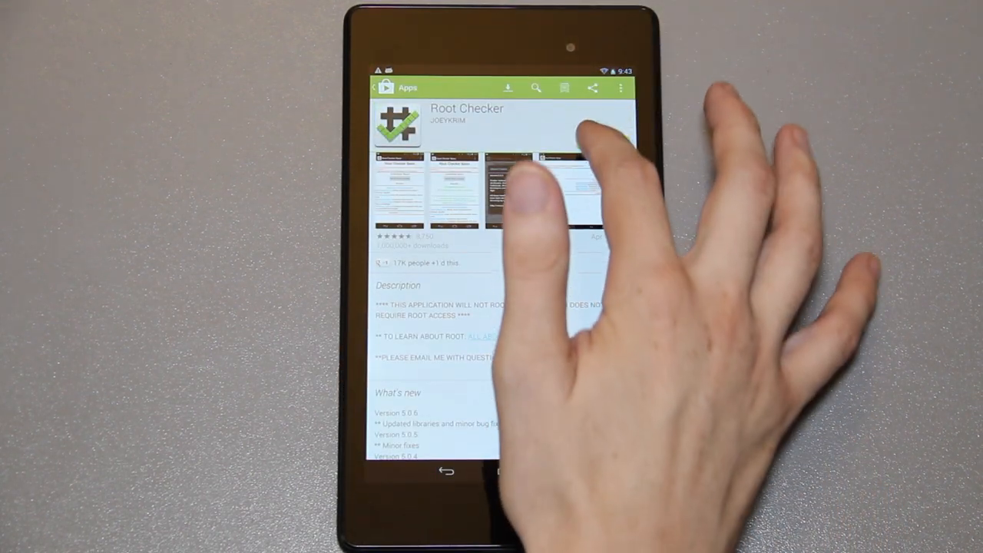
{"action": "left_click", "coordinate": [601, 145]}
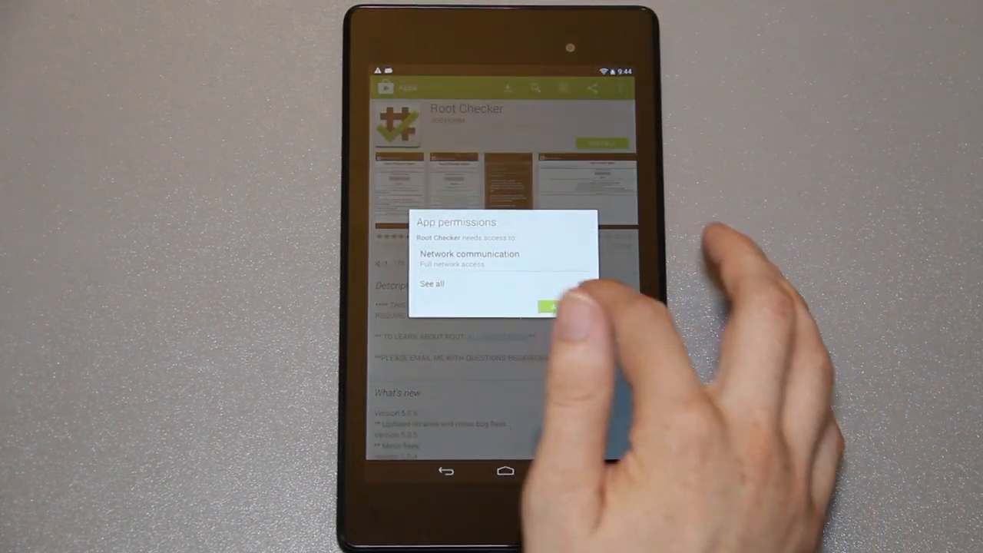
{"action": "left_click", "coordinate": [550, 306]}
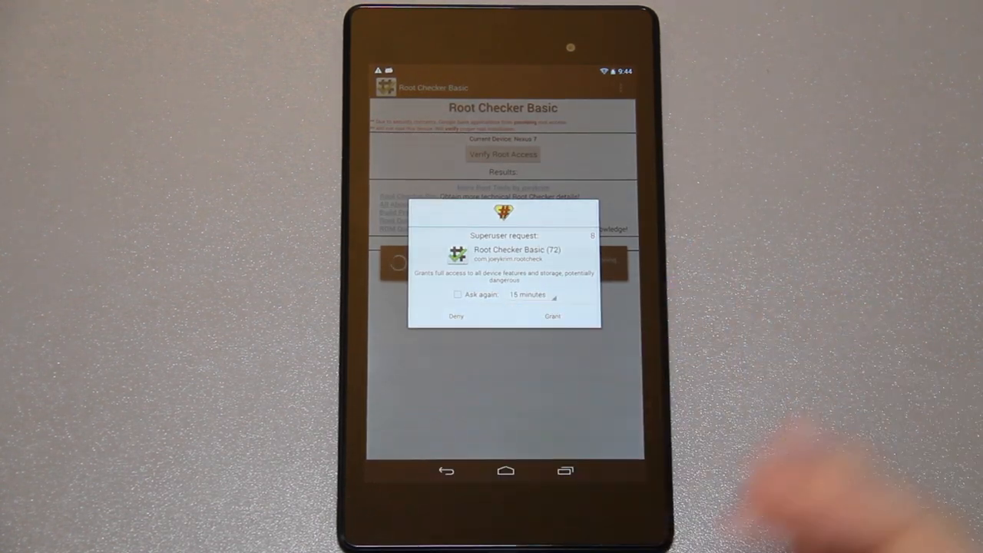
{"action": "left_click", "coordinate": [553, 316]}
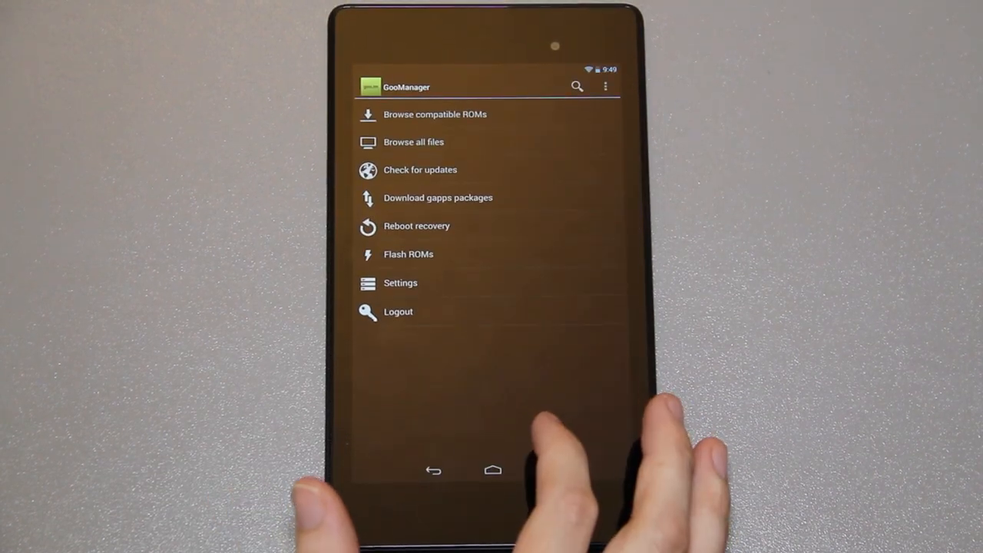
Step: Install OpenRecoveryScript from GooManager's menu and reboot the tablet into TWRP recovery
{"action": "left_click", "coordinate": [492, 471]}
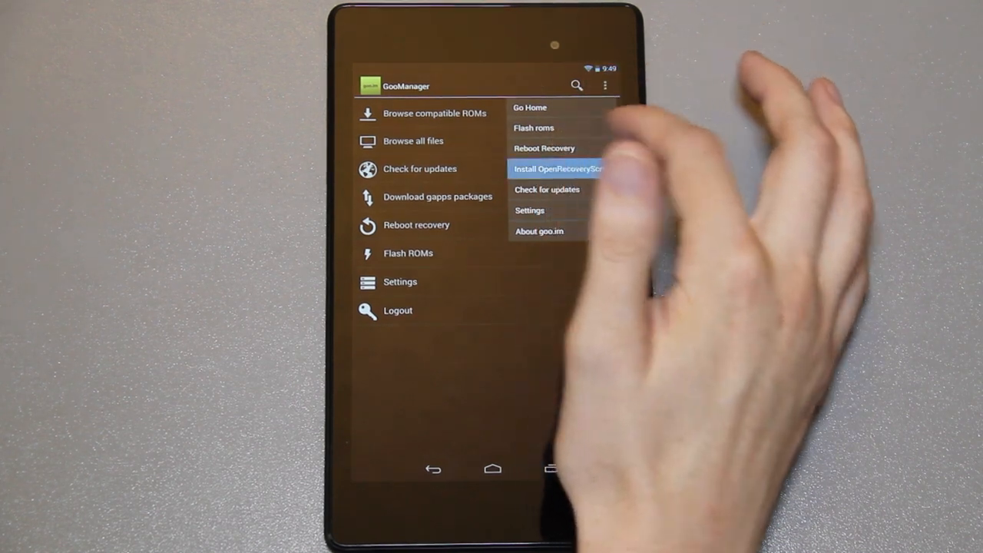
{"action": "left_click", "coordinate": [559, 168]}
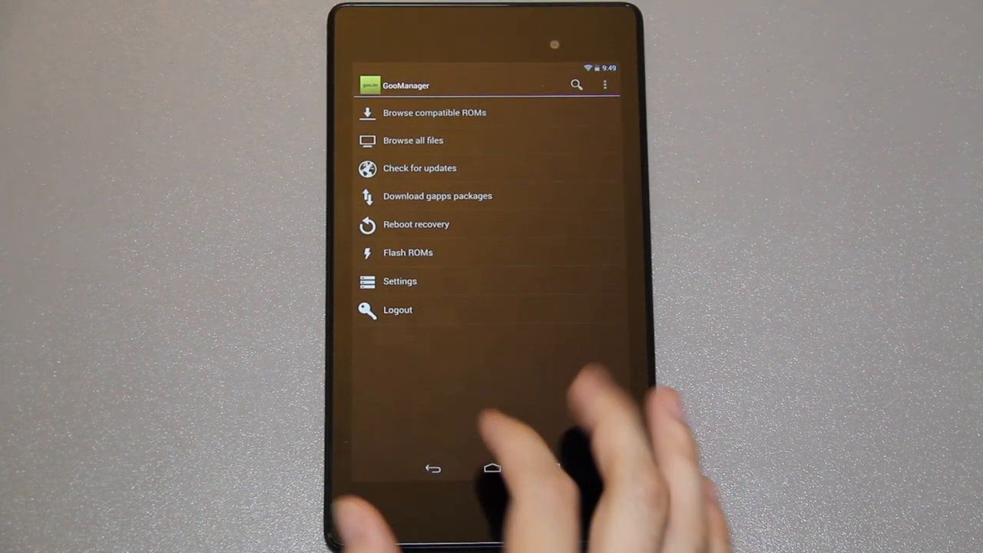
{"action": "left_click", "coordinate": [417, 224]}
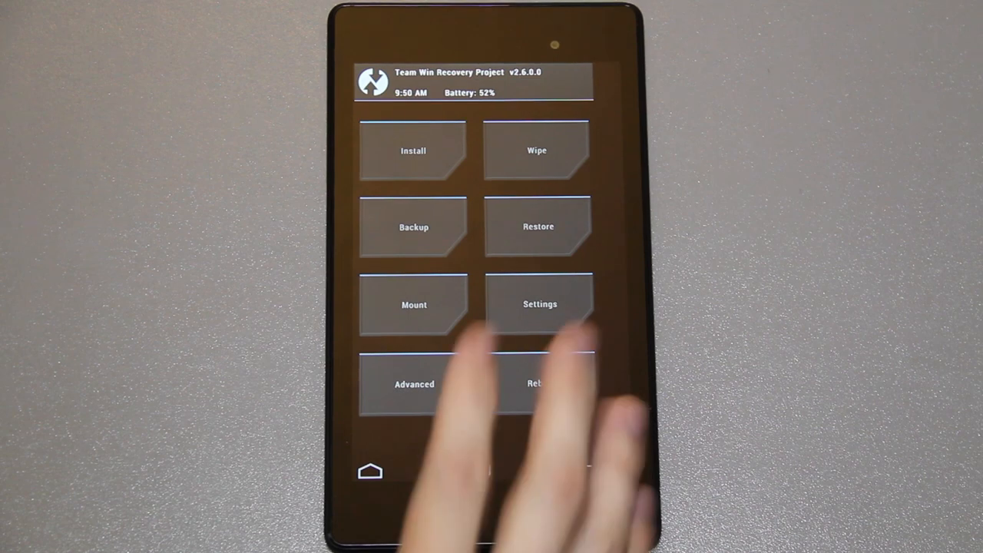
Step: Open TWRP's Backup screen and enable compression for the Boot, System and Data backup
{"action": "left_click", "coordinate": [412, 226]}
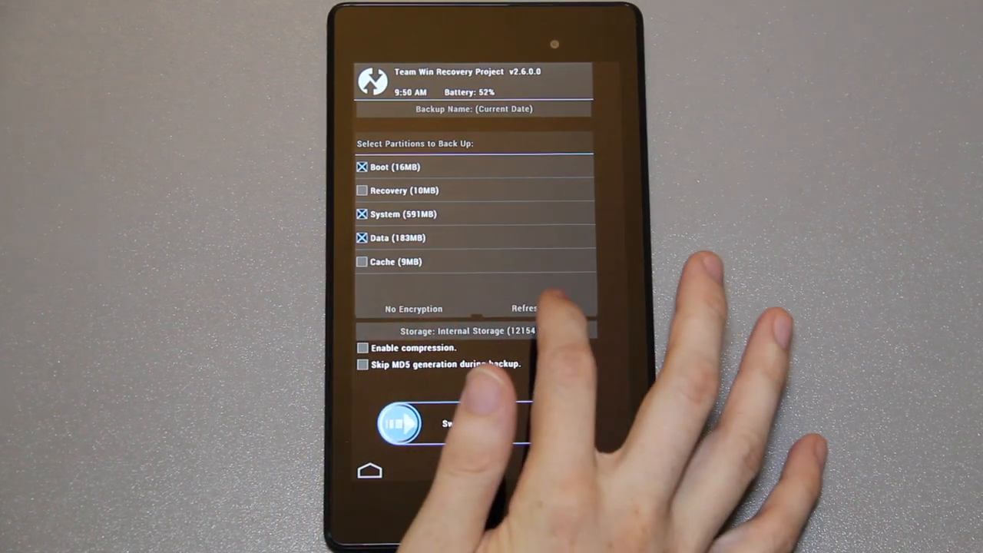
{"action": "left_click", "coordinate": [363, 348]}
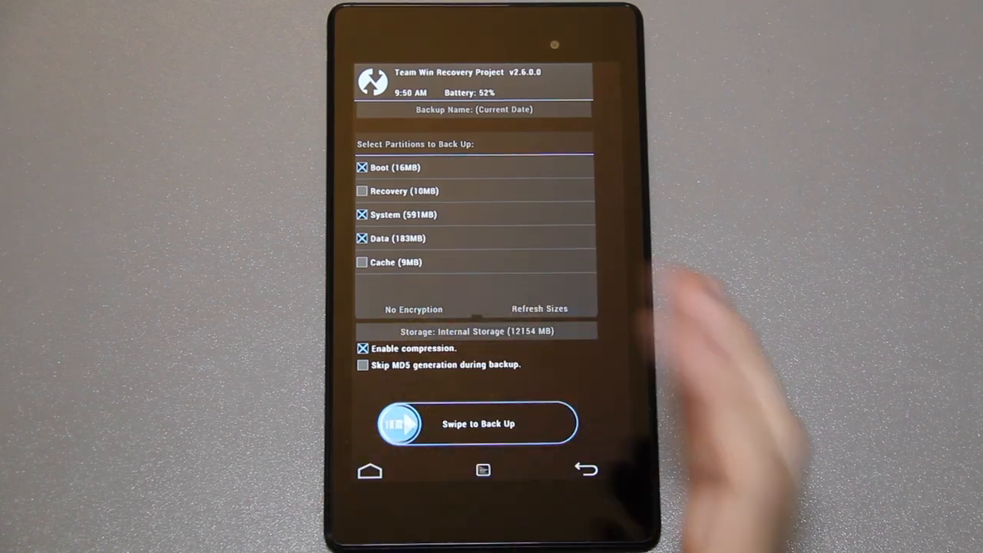